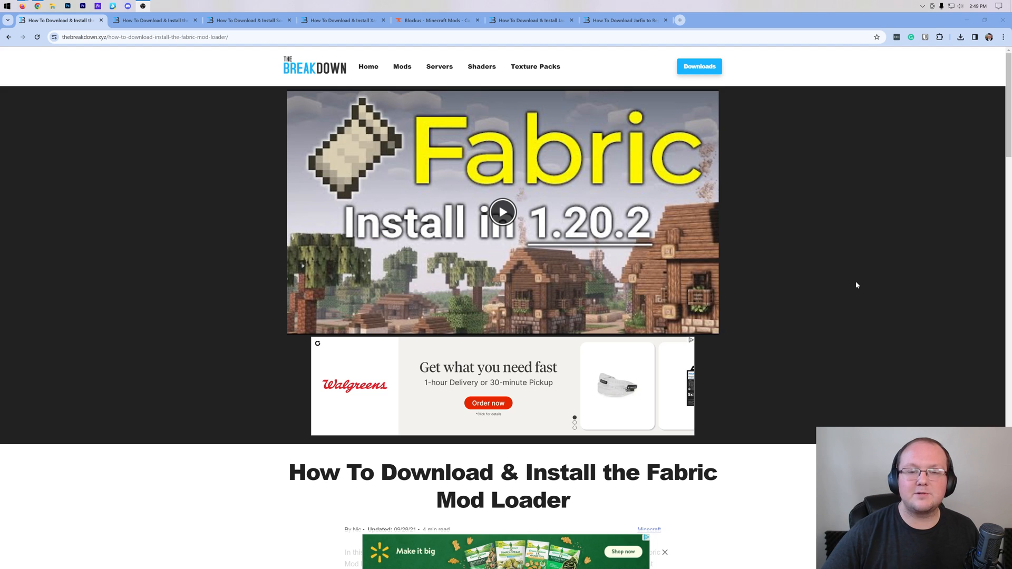
- Reach the Fabric download page from the article's 'download the Fabric Mod Loader' link
{"action": "scroll", "scroll_direction": "down", "scroll_amount": 3}
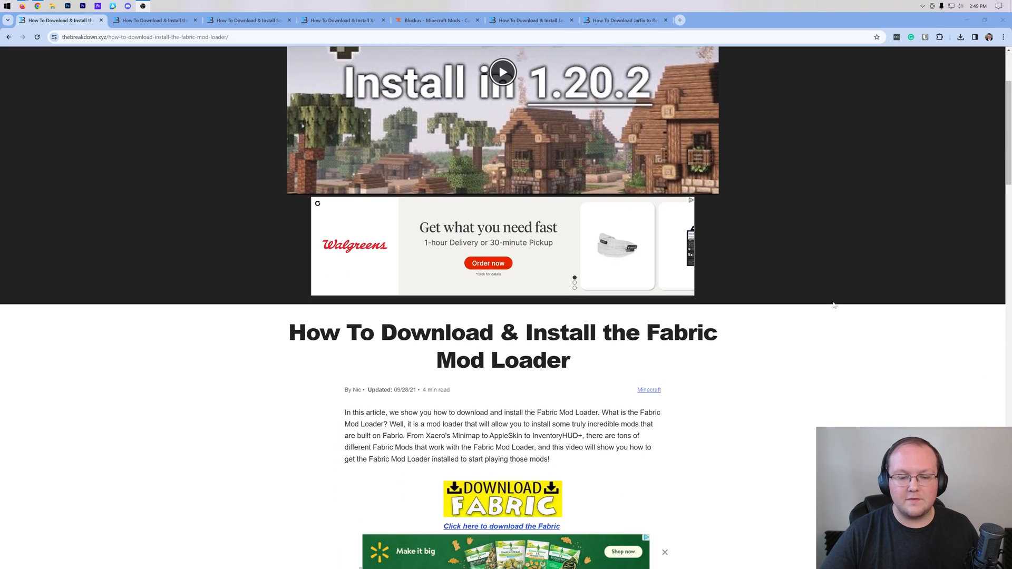
{"action": "scroll", "scroll_direction": "down", "scroll_amount": 3}
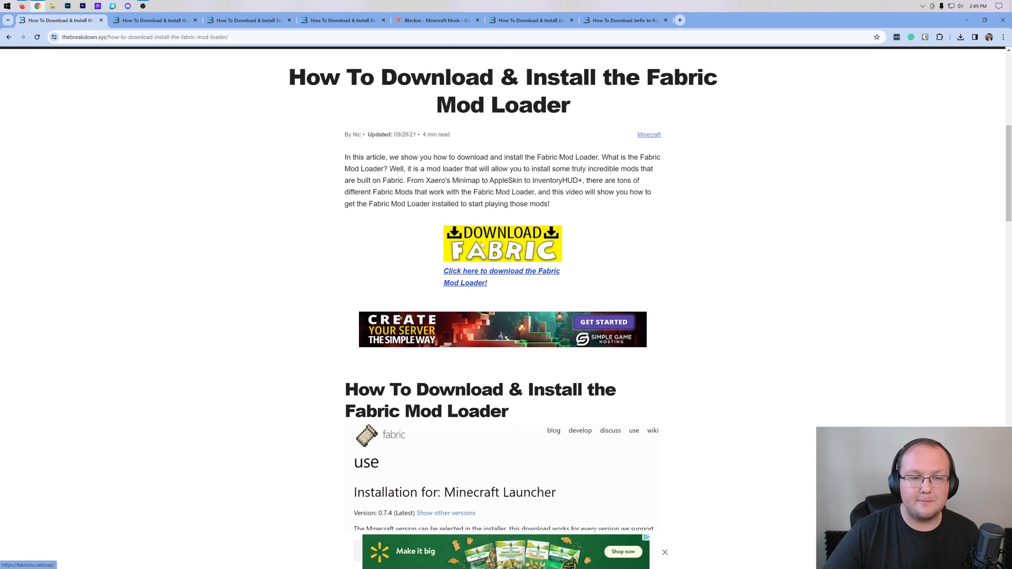
{"action": "left_click", "coordinate": [501, 276]}
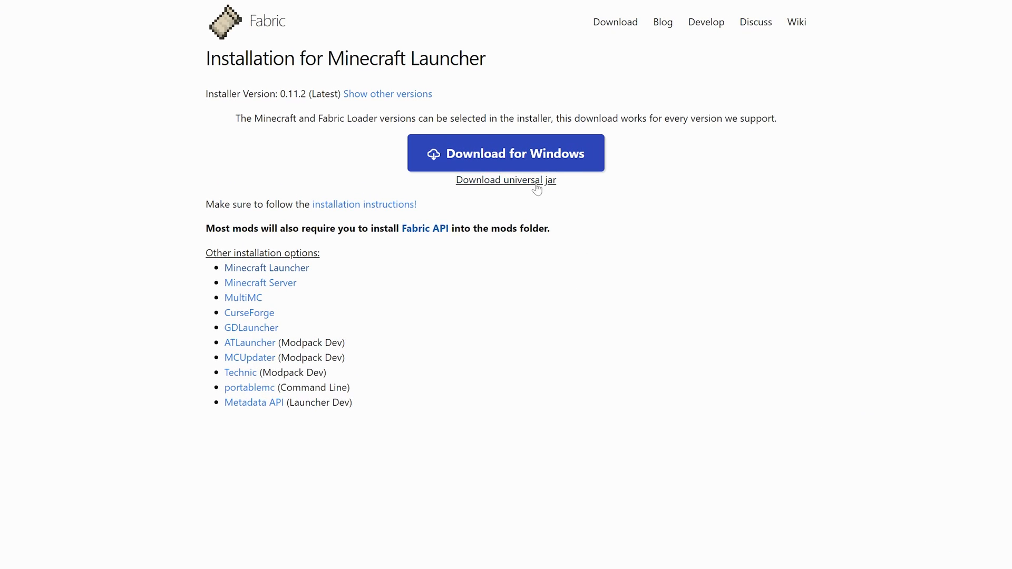
{"action": "mouse_move", "coordinate": [513, 192]}
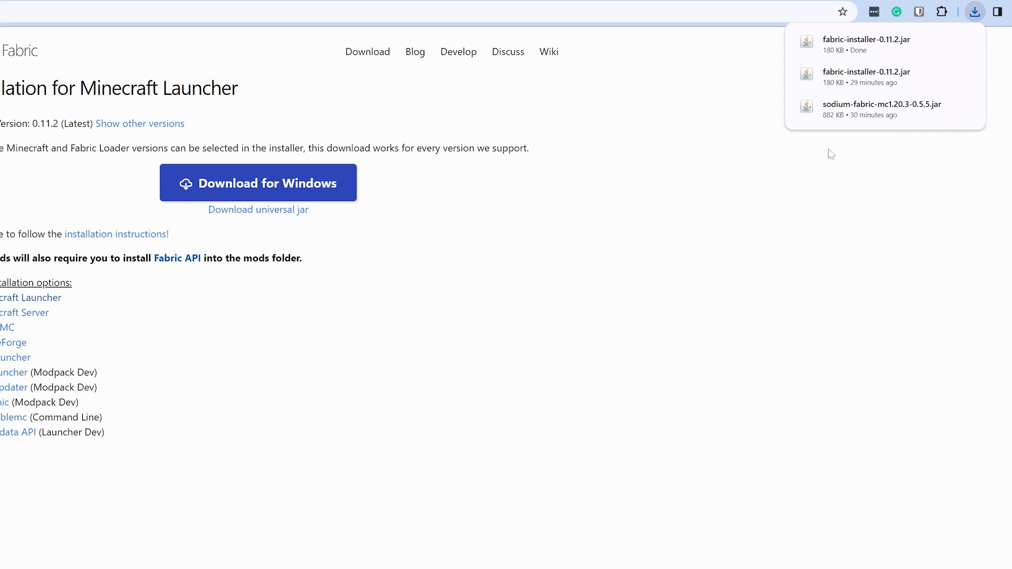
{"action": "mouse_move", "coordinate": [865, 44]}
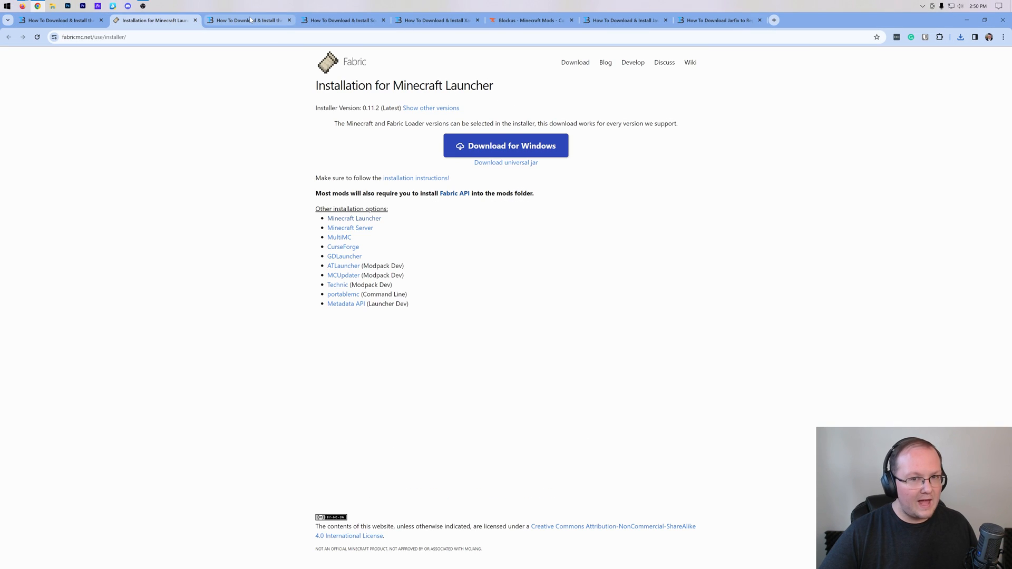
- Move to the FabricAPI article and scroll to its 'download FabricAPI' link
{"action": "left_click", "coordinate": [249, 20]}
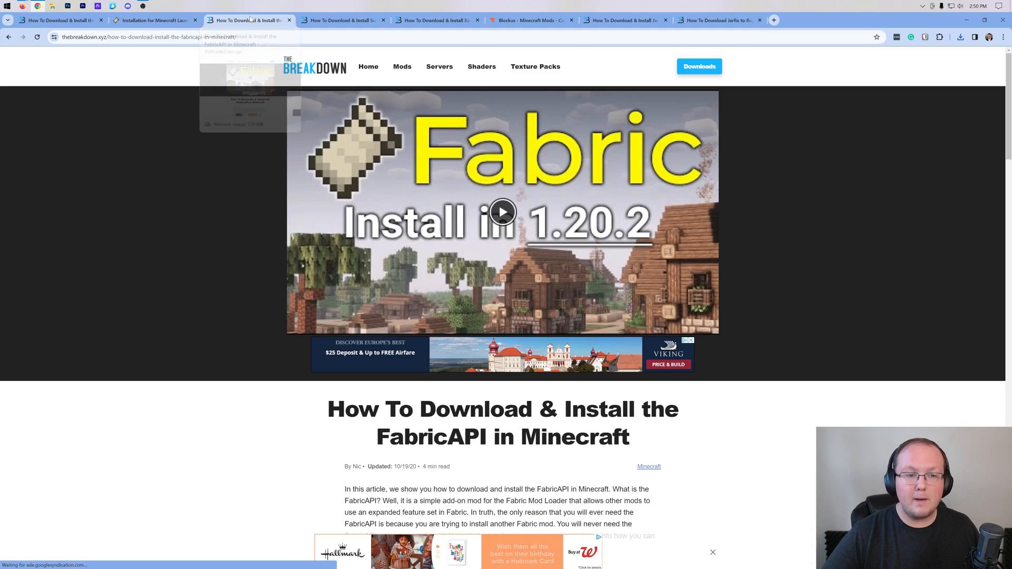
{"action": "scroll", "scroll_direction": "down", "scroll_amount": 3}
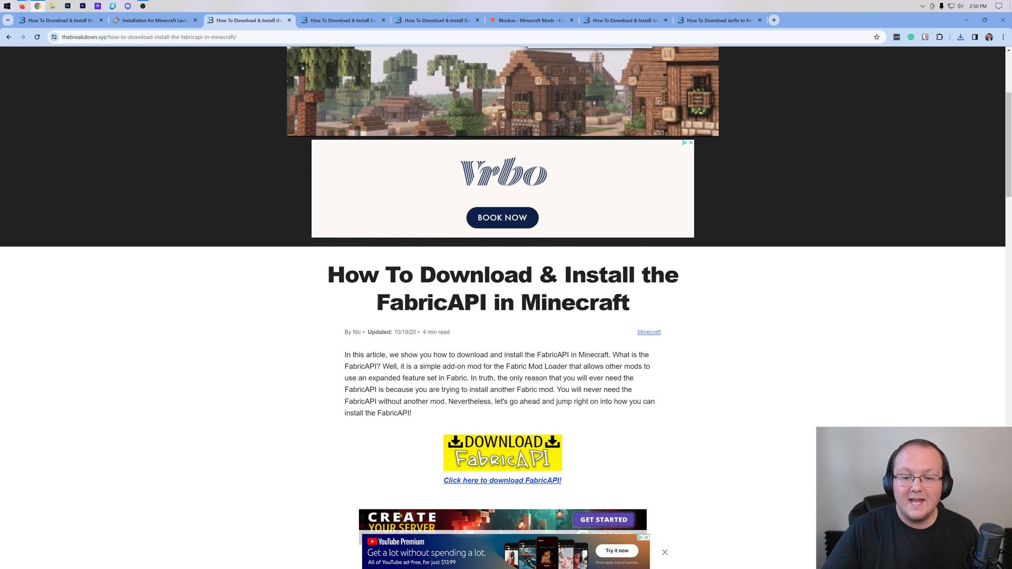
{"action": "scroll", "scroll_direction": "down", "scroll_amount": 3}
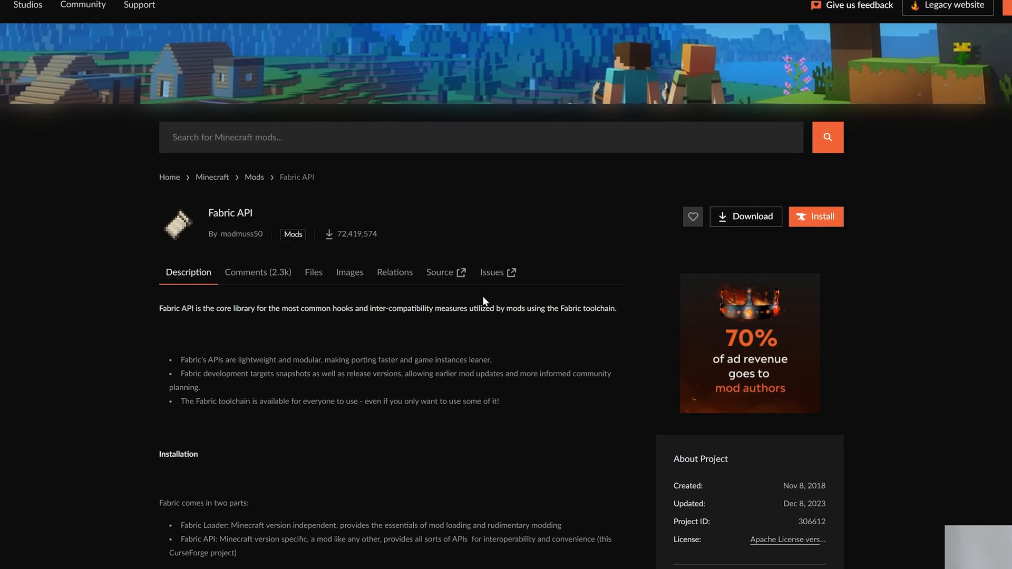
- Download the [1.20.4] Fabric API 0.91.2 file from the Files list's ⋮ menu
{"action": "scroll", "scroll_direction": "down", "scroll_amount": 3}
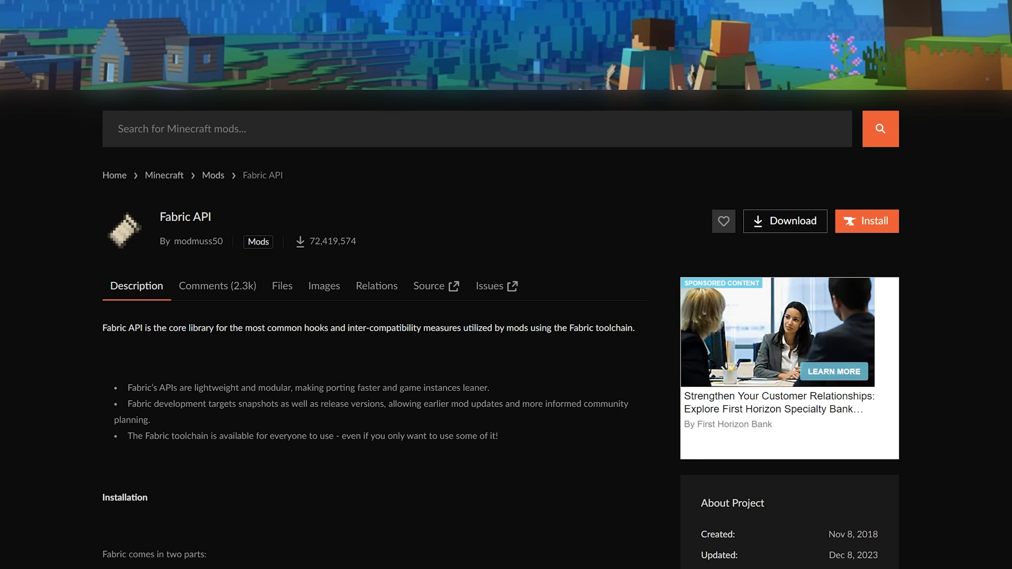
{"action": "left_click", "coordinate": [282, 286]}
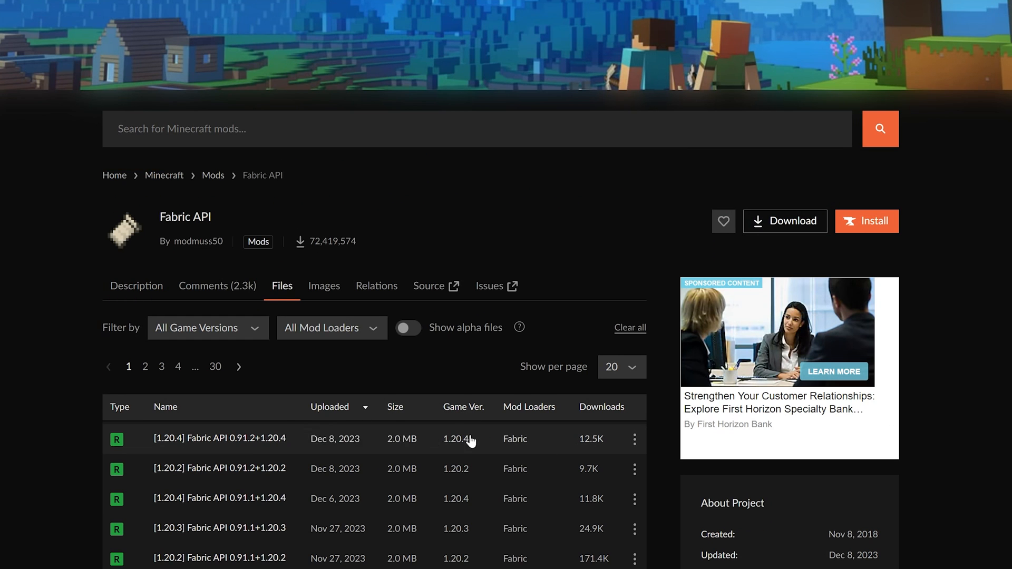
{"action": "left_click", "coordinate": [634, 439]}
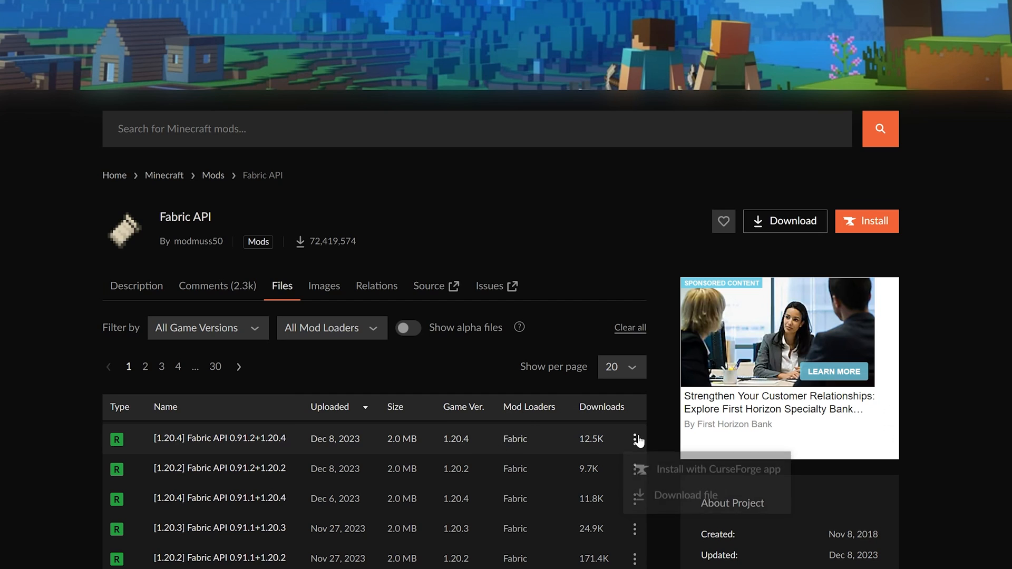
{"action": "left_click", "coordinate": [685, 496]}
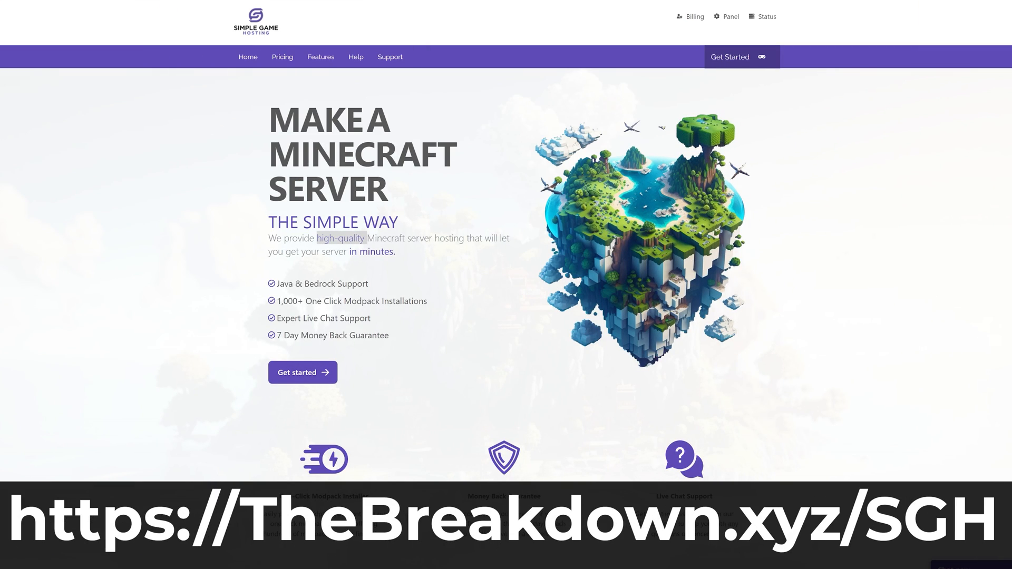
- Browse Simple Game Hosting features, search modpacks for Pixelmon and run Test Ping
{"action": "left_click_drag", "start_coordinate": [335, 238], "coordinate": [465, 238]}
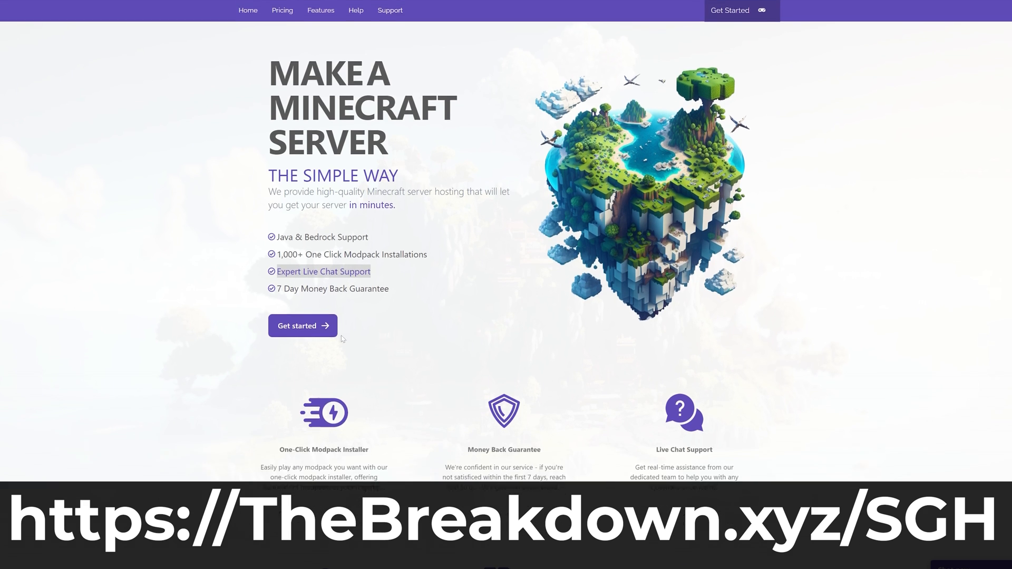
{"action": "scroll", "scroll_direction": "down", "scroll_amount": 3}
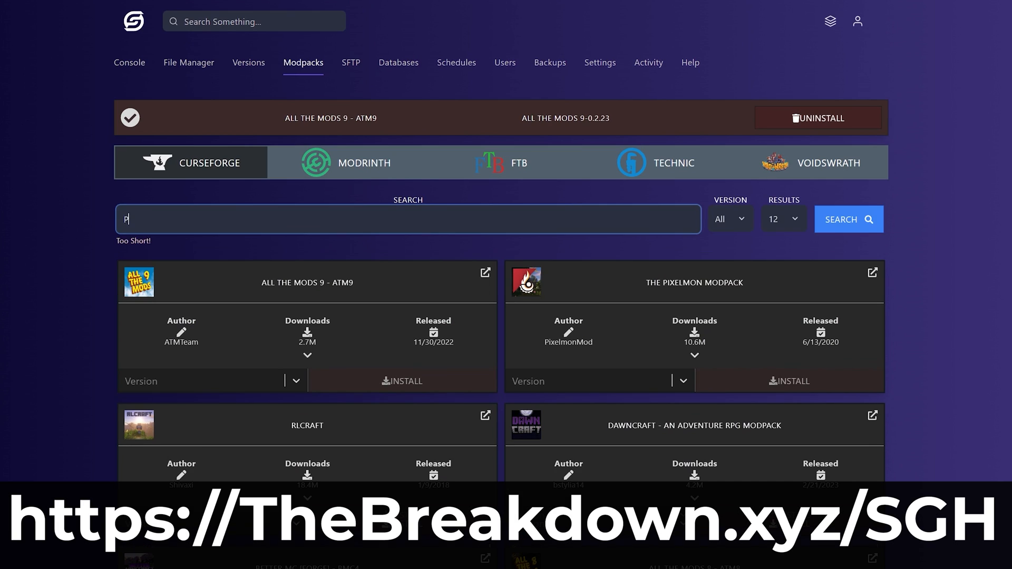
{"action": "type", "text": "ixelmon"}
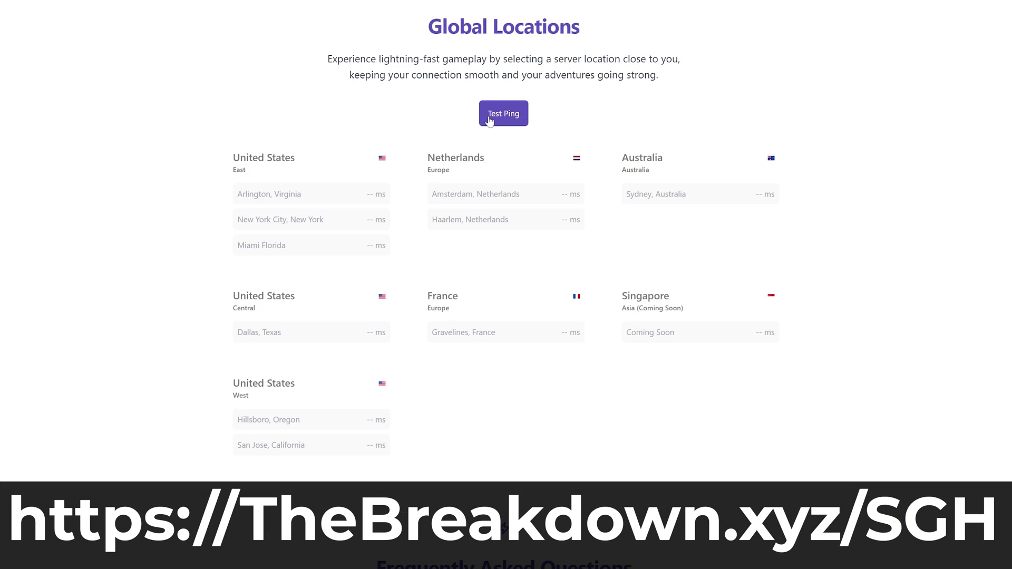
{"action": "left_click", "coordinate": [503, 113]}
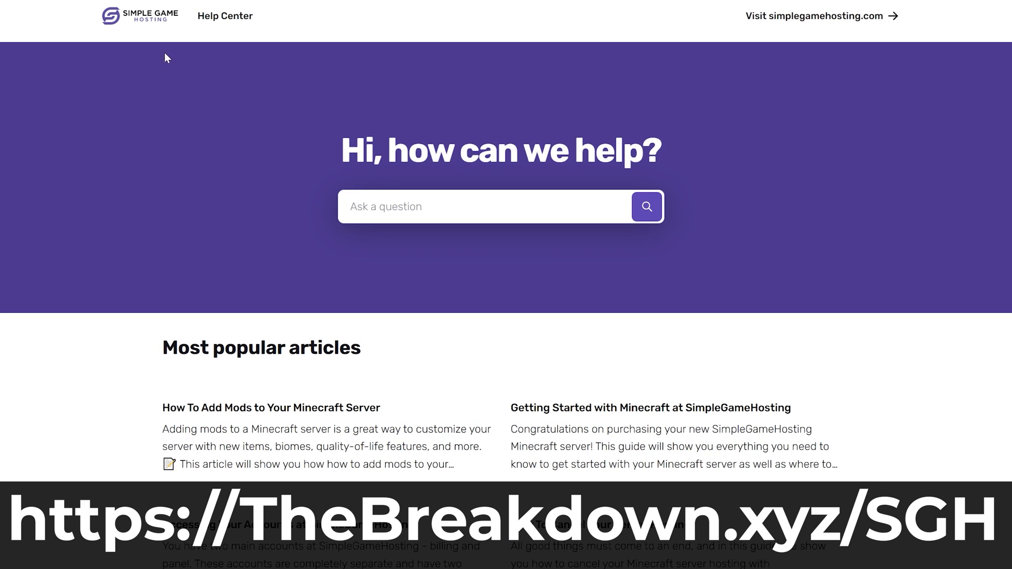
- Read the 'How To Add Mods to Your Minecraft Server' help article
{"action": "left_click", "coordinate": [271, 407]}
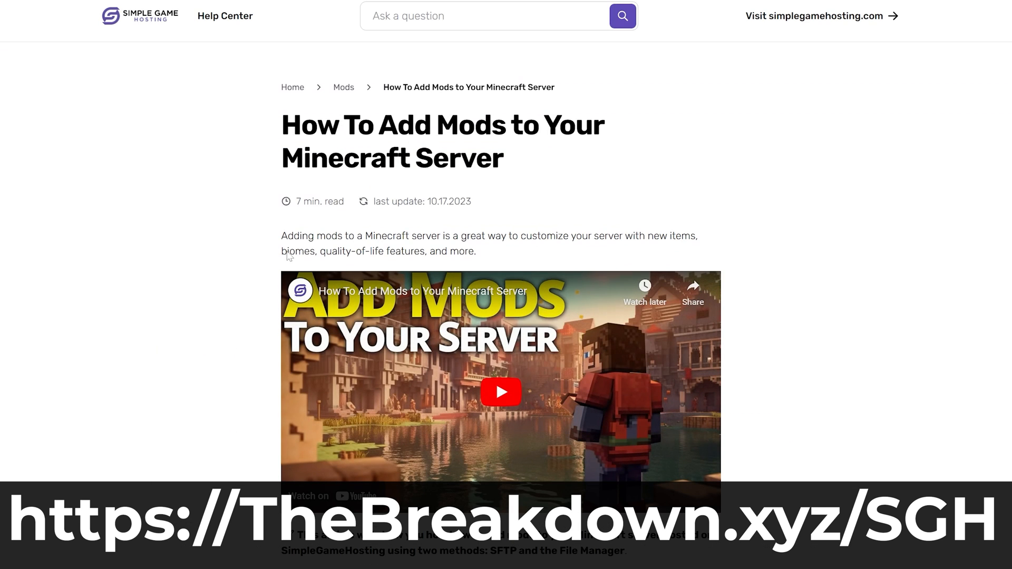
{"action": "scroll", "scroll_direction": "down", "scroll_amount": 3}
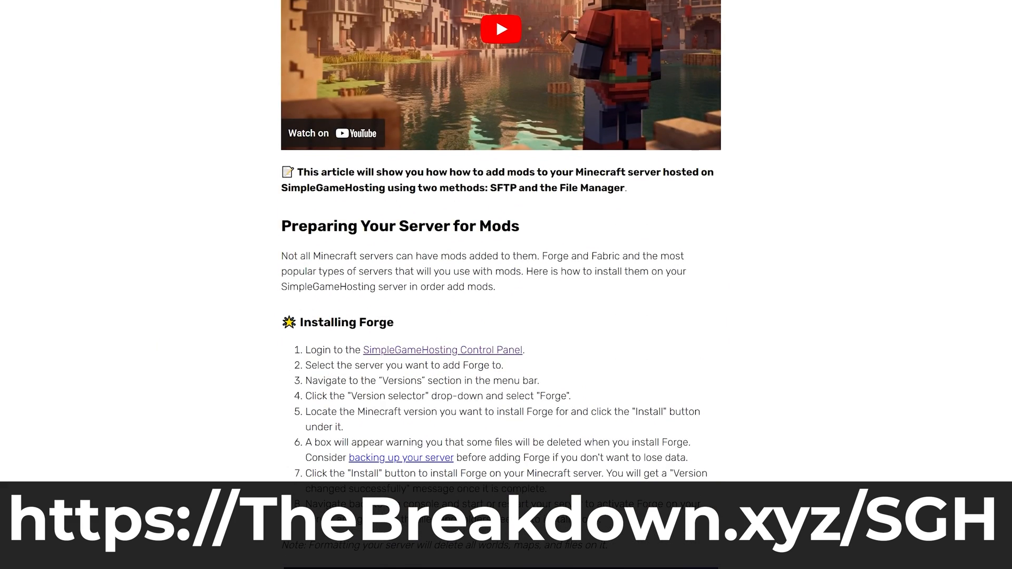
{"action": "scroll", "scroll_direction": "down", "scroll_amount": 3}
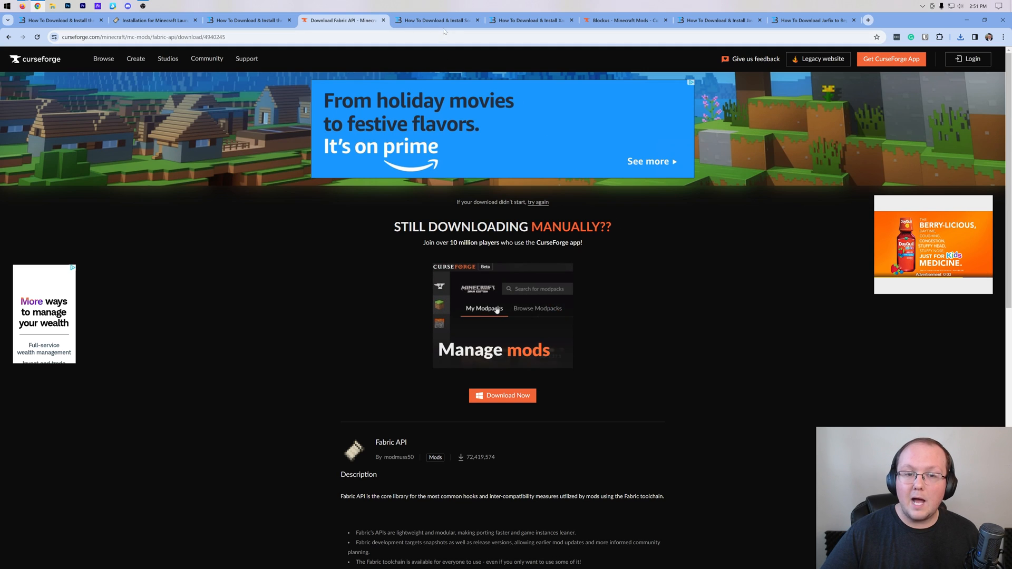
- Move on to the next mod's install article while the Fabric API download finishes
{"action": "left_click", "coordinate": [436, 21]}
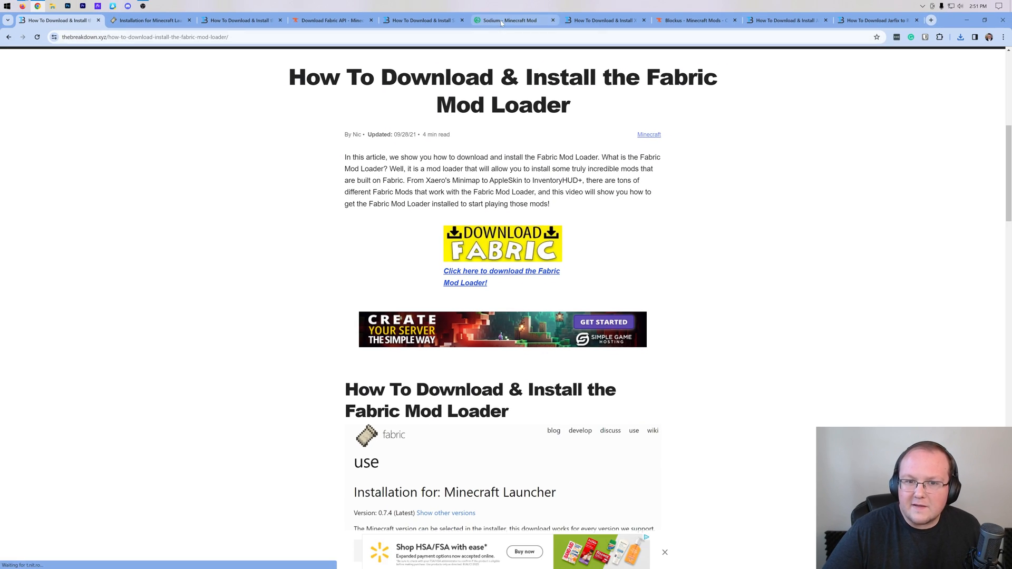
- Review Sodium's Versions list on Modrinth for releases and supported game versions
{"action": "left_click", "coordinate": [510, 20]}
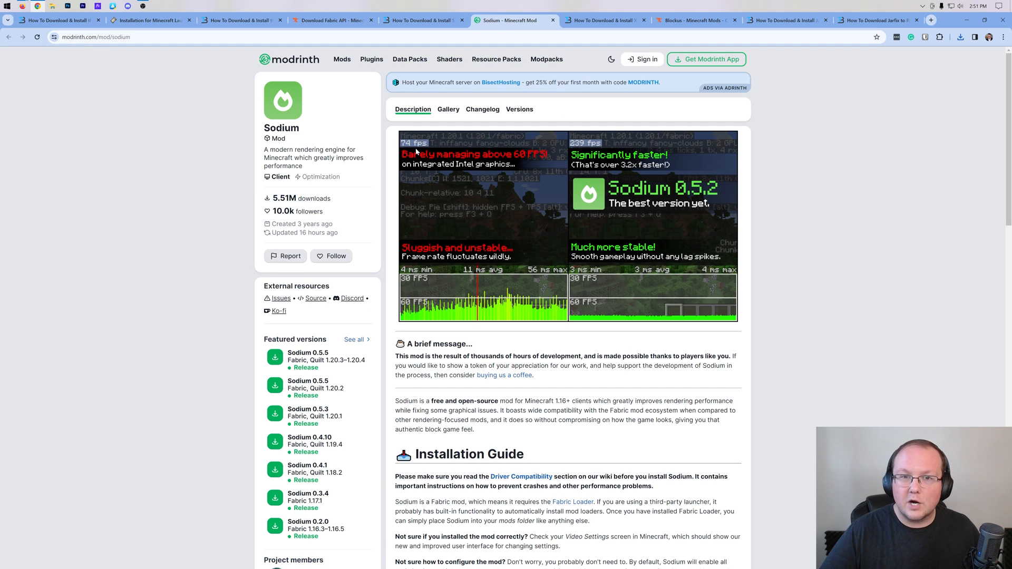
{"action": "mouse_move", "coordinate": [421, 151]}
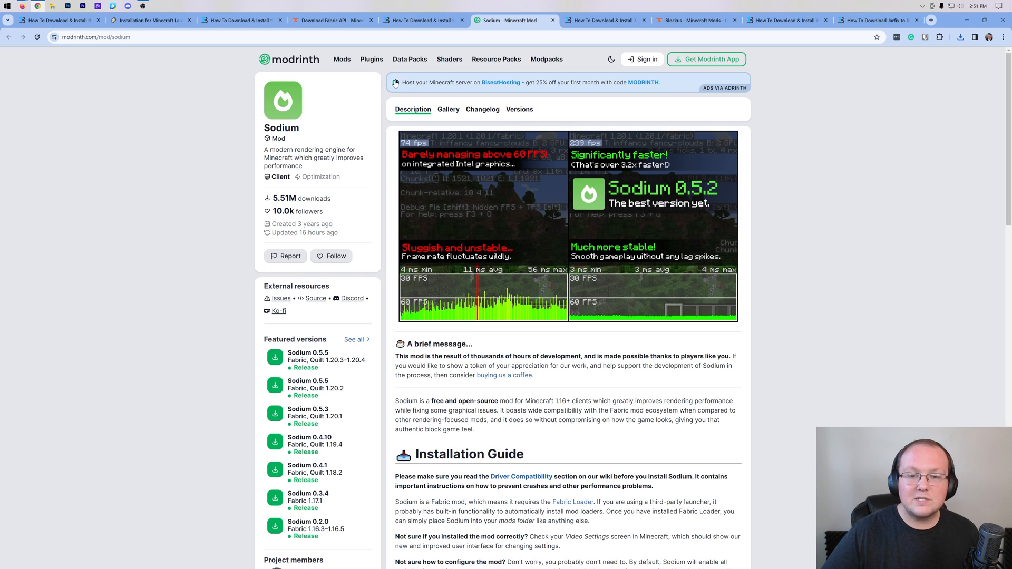
{"action": "left_click", "coordinate": [519, 108]}
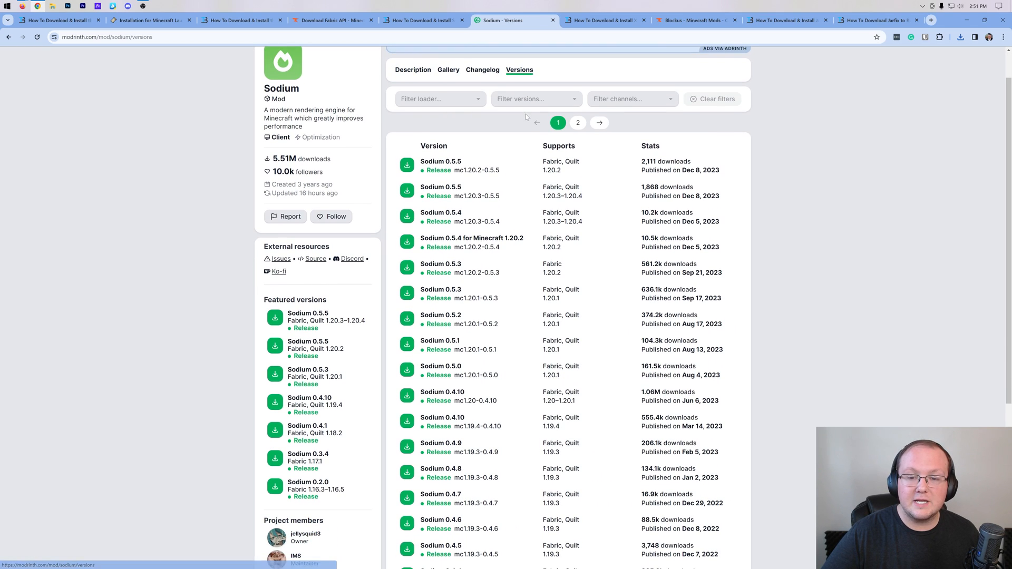
{"action": "mouse_move", "coordinate": [567, 196]}
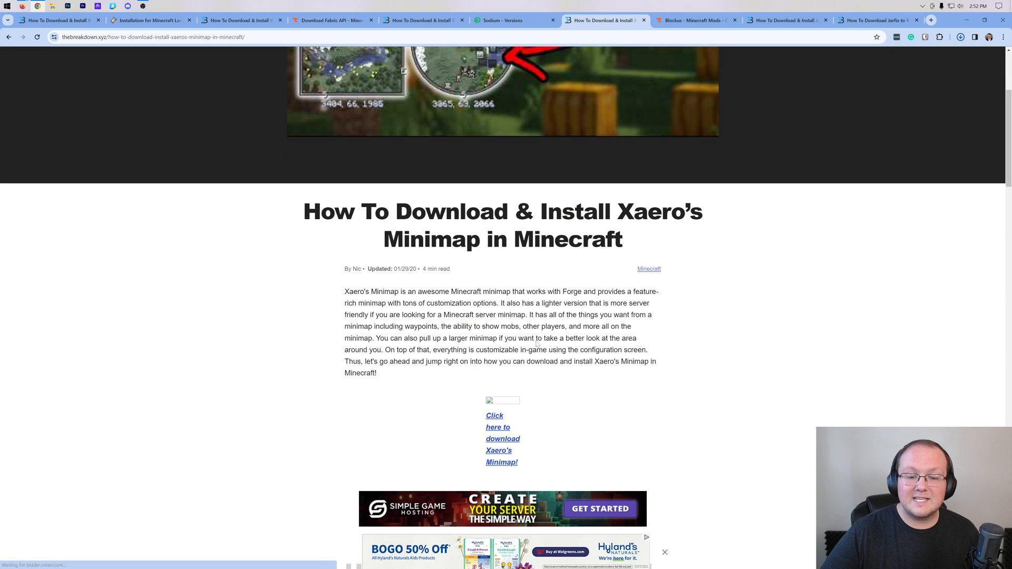
- Reach Xaero's Minimap on CurseForge and browse its Files list
{"action": "left_click", "coordinate": [502, 438]}
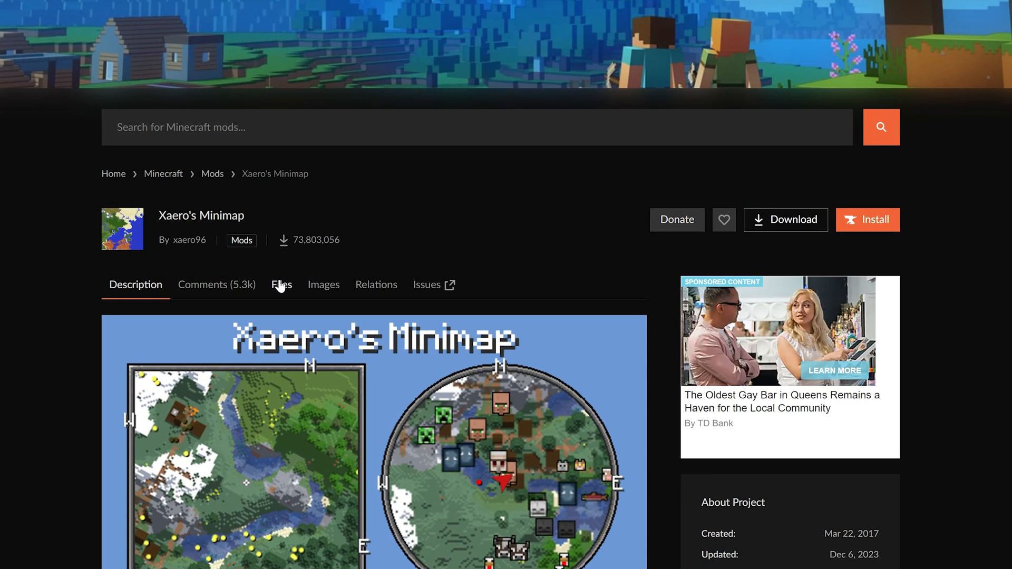
{"action": "left_click", "coordinate": [281, 284]}
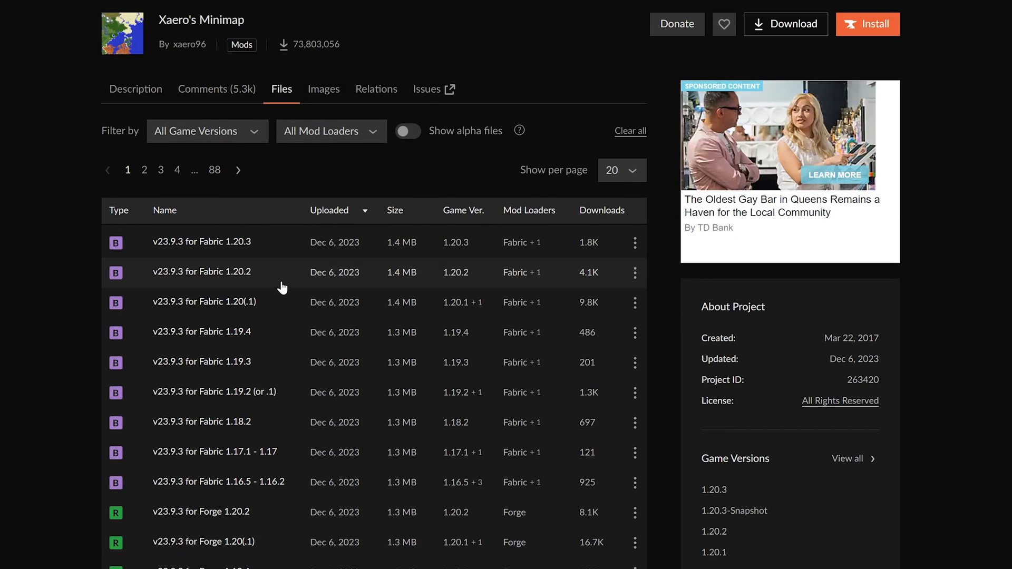
{"action": "scroll", "scroll_direction": "down", "scroll_amount": 3}
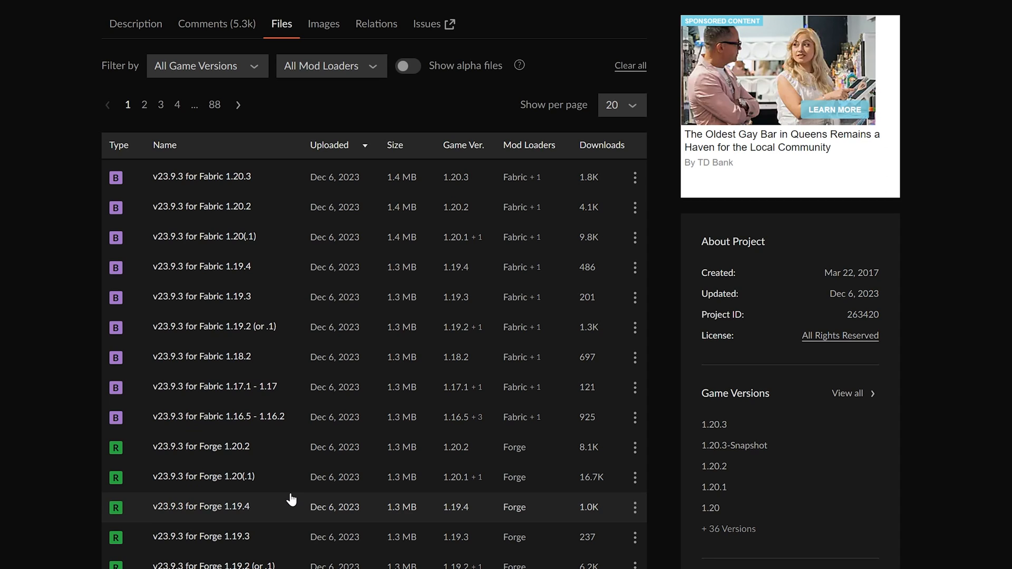
{"action": "mouse_move", "coordinate": [428, 198]}
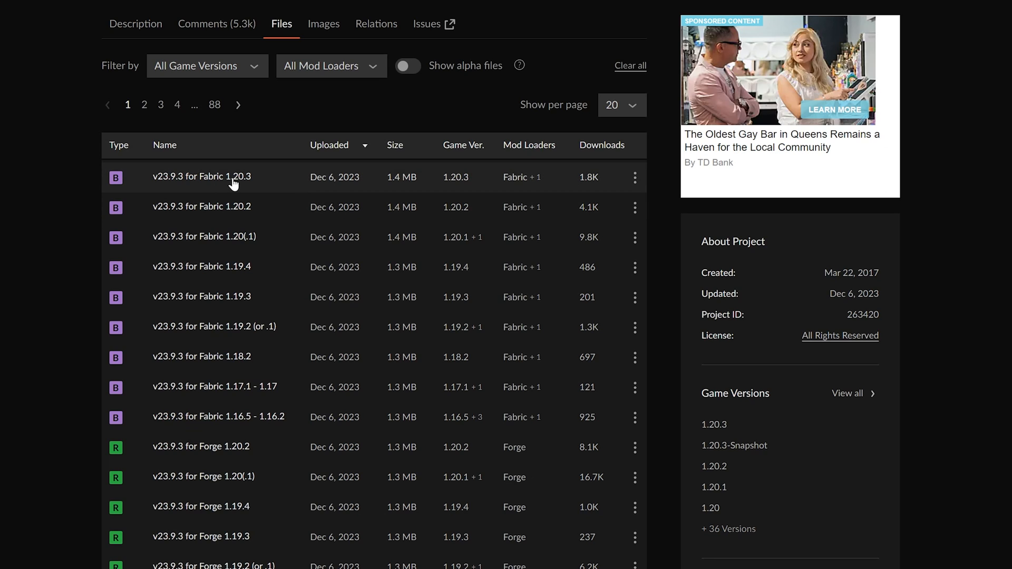
{"action": "mouse_move", "coordinate": [397, 191]}
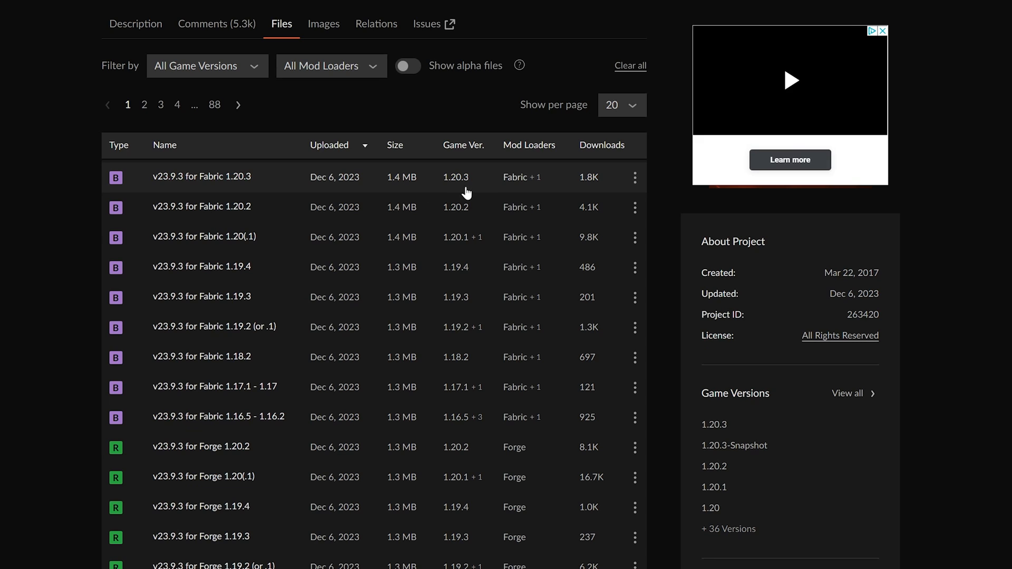
- Download the v23.9.3 file for Fabric 1.20.3 from its ⋮ menu
{"action": "left_click", "coordinate": [635, 177]}
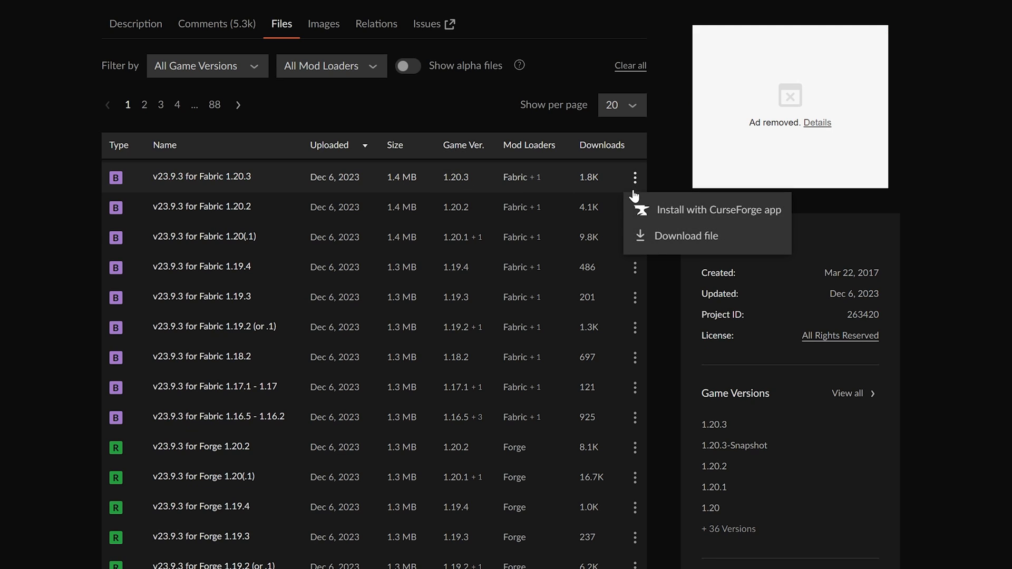
{"action": "left_click", "coordinate": [683, 236]}
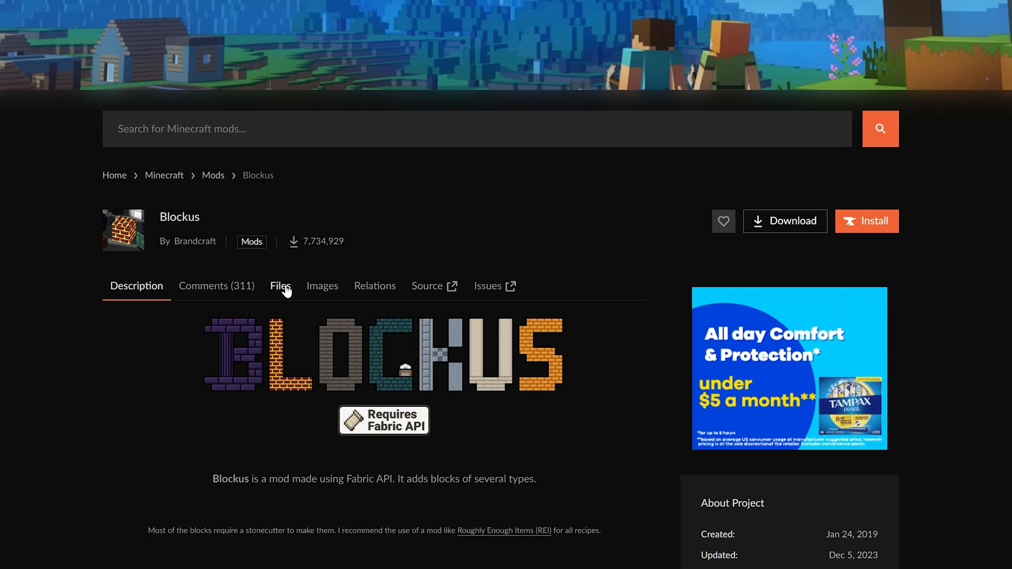
- Download the (1.20.3 - 1.20.4) Blockus 2.8.0 file and minimize the browser to the desktop
{"action": "left_click", "coordinate": [280, 286]}
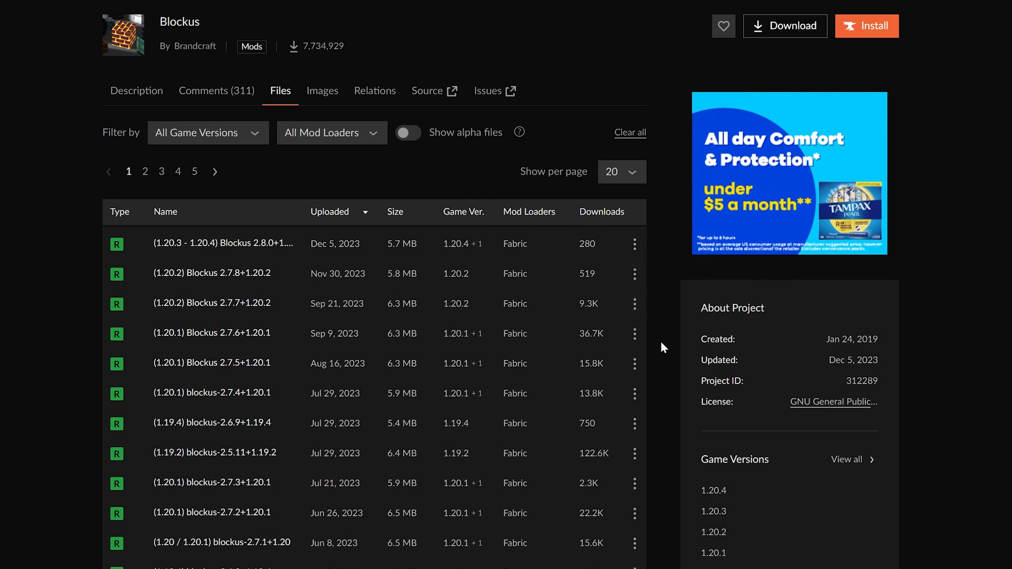
{"action": "left_click", "coordinate": [785, 25]}
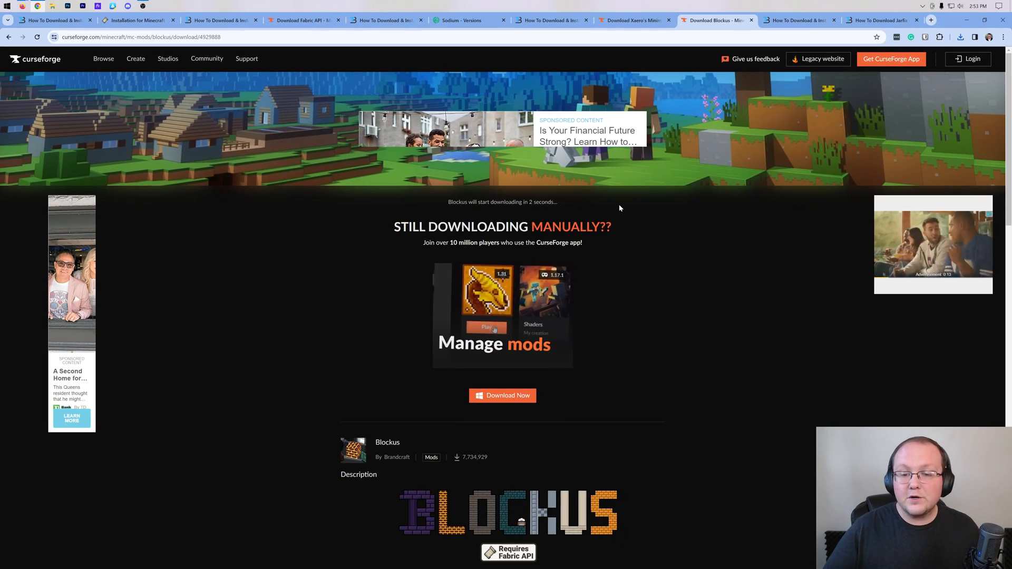
{"action": "left_click", "coordinate": [798, 21]}
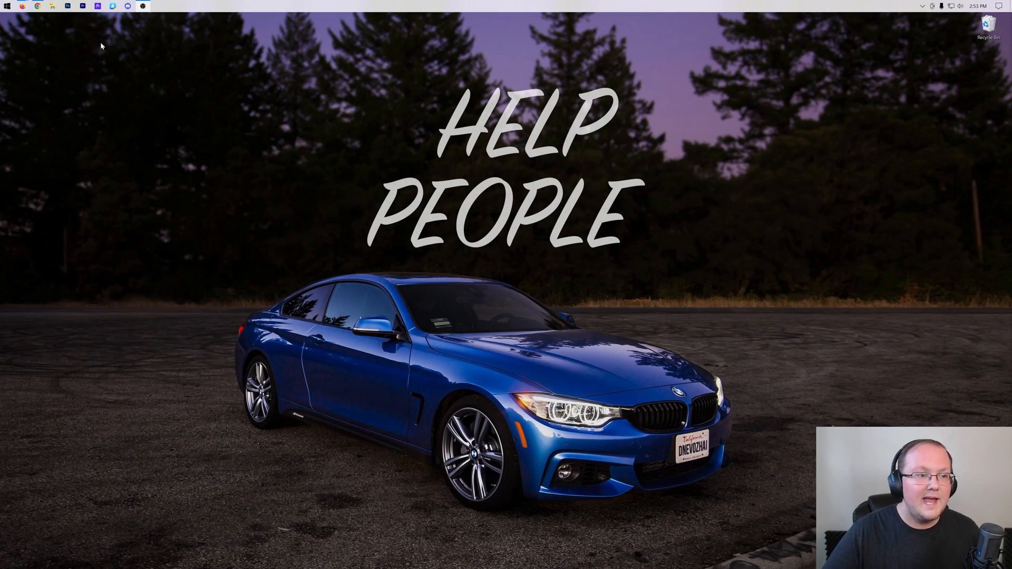
- Select all five jars in Downloads, move them to the desktop and close the folder
{"action": "left_click", "coordinate": [66, 7]}
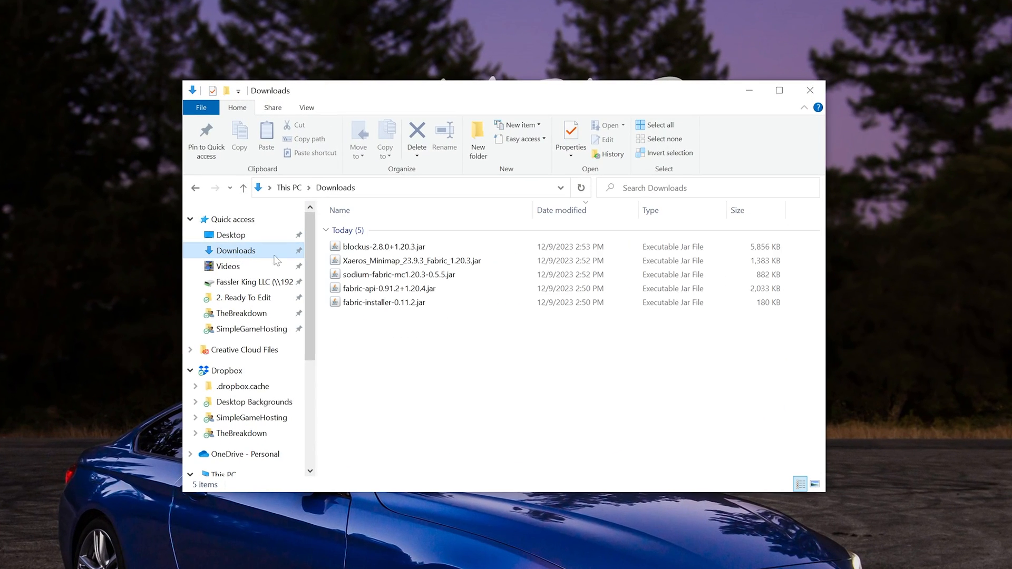
{"action": "key", "text": "ctrl+a"}
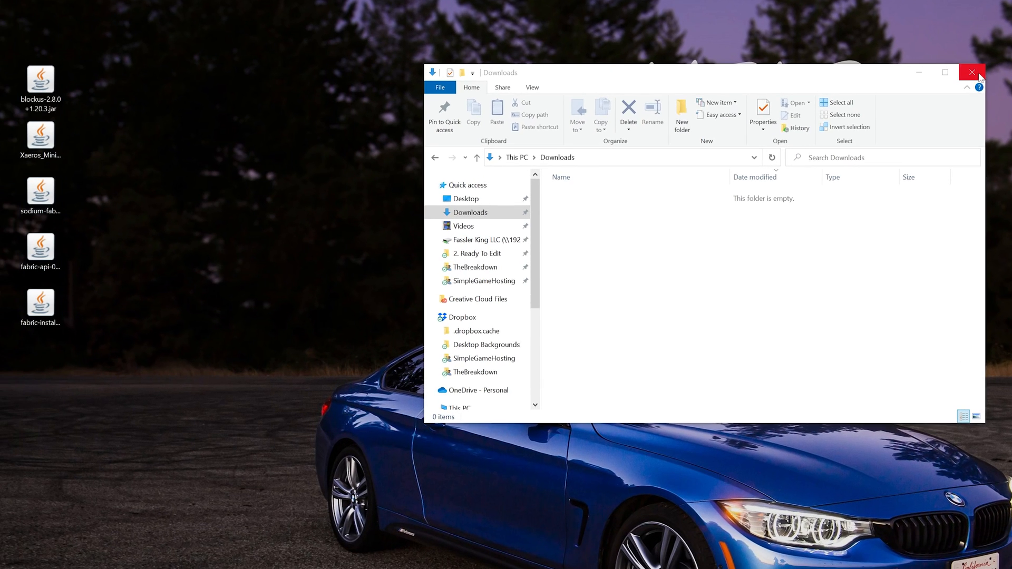
{"action": "left_click", "coordinate": [971, 72]}
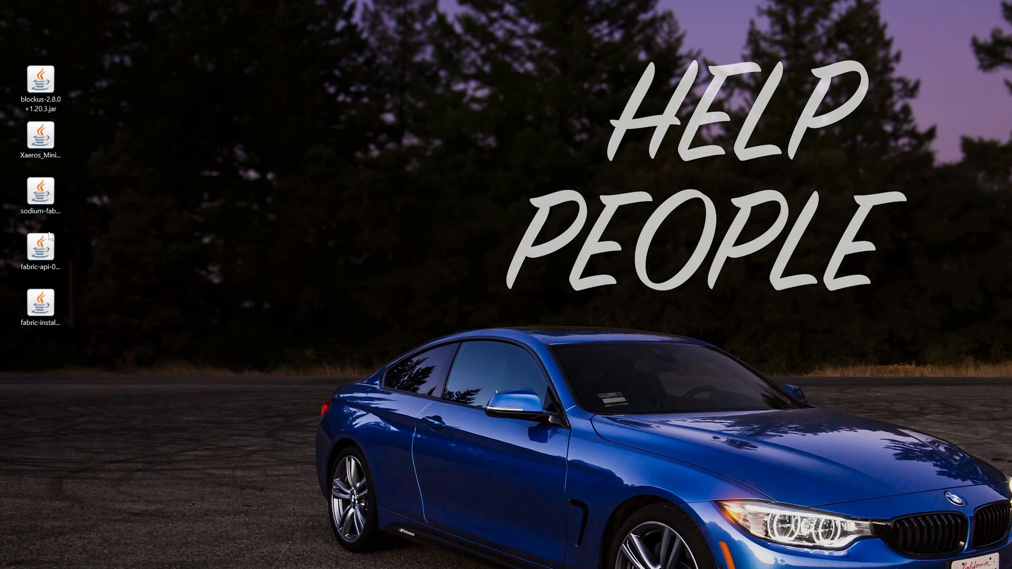
- Move the fabric-installer jar and open it with Java(TM) Platform SE binary
{"action": "left_click_drag", "start_coordinate": [39, 304], "coordinate": [381, 32]}
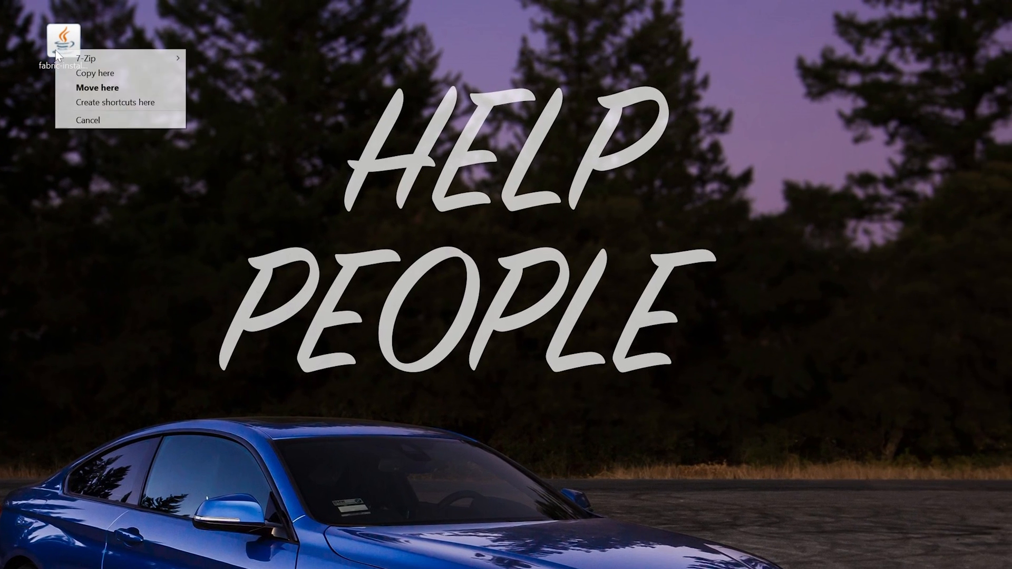
{"action": "right_click", "coordinate": [63, 34]}
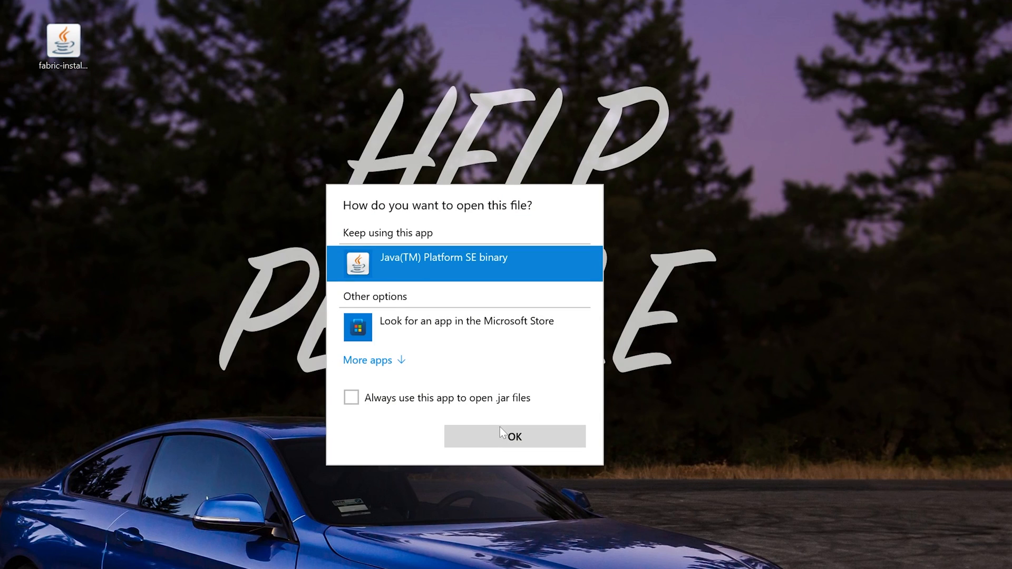
{"action": "left_click", "coordinate": [514, 437]}
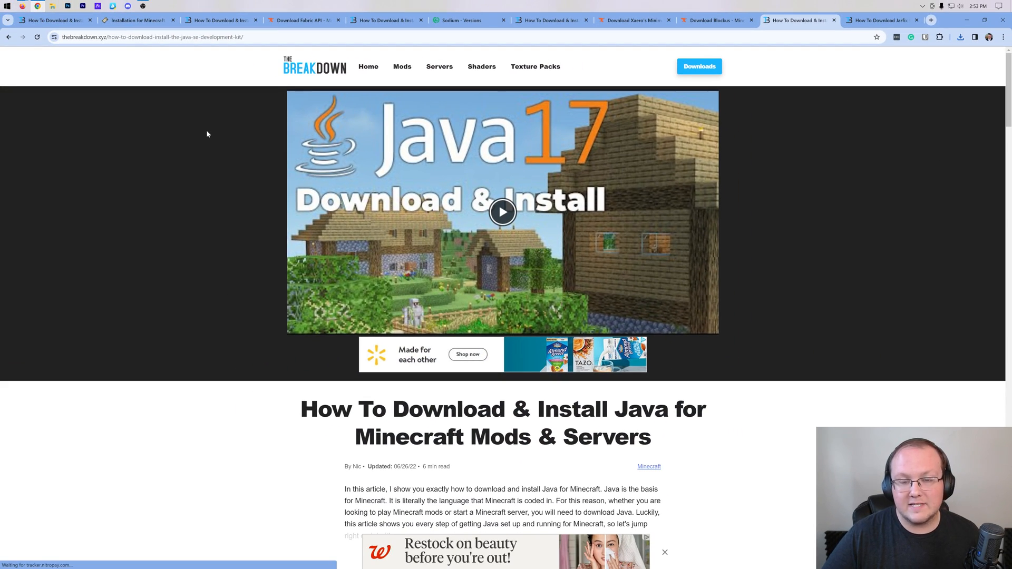
- Scroll the Java install guide down to its installer steps
{"action": "scroll", "scroll_direction": "down", "scroll_amount": 3}
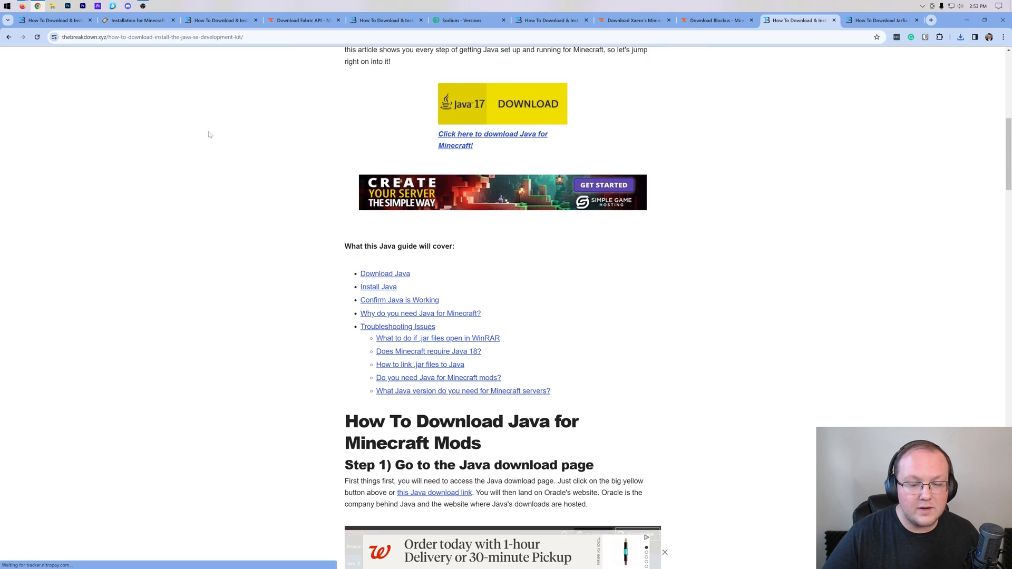
{"action": "scroll", "scroll_direction": "down", "scroll_amount": 3}
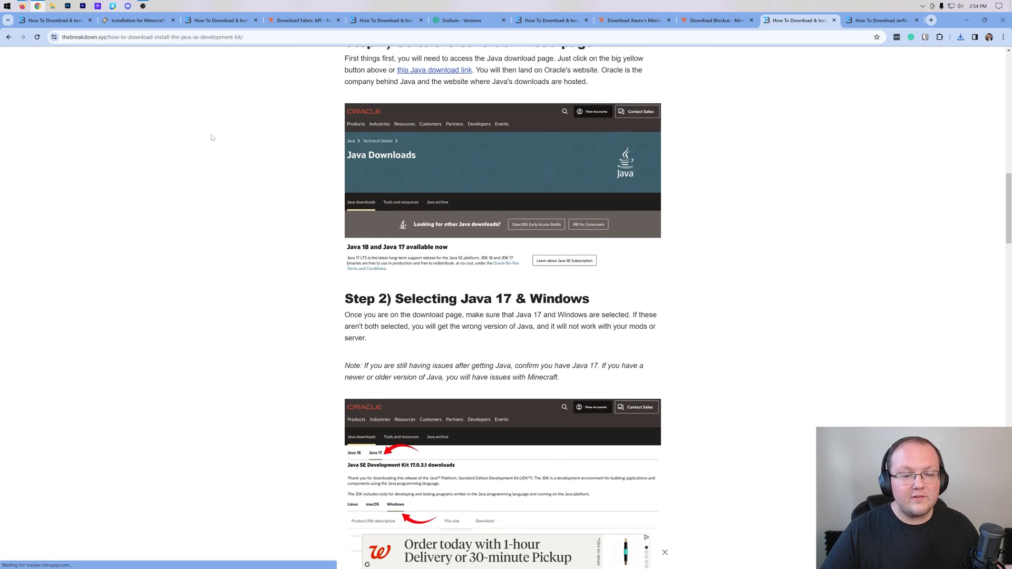
{"action": "scroll", "scroll_direction": "down", "scroll_amount": 3}
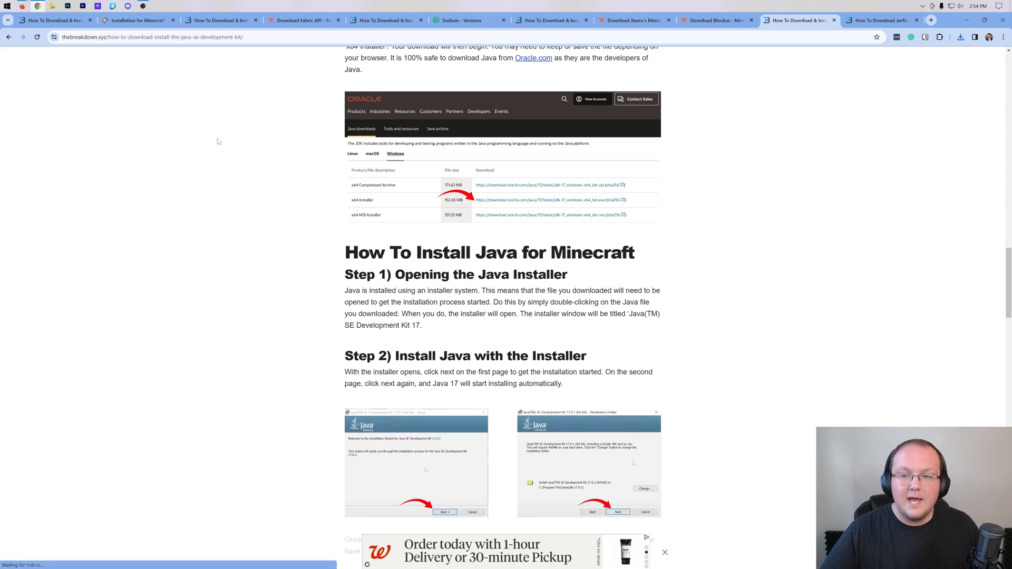
- Glance at the Jarfix repair guide, return to the Java guide, then hide the browser
{"action": "left_click", "coordinate": [878, 20]}
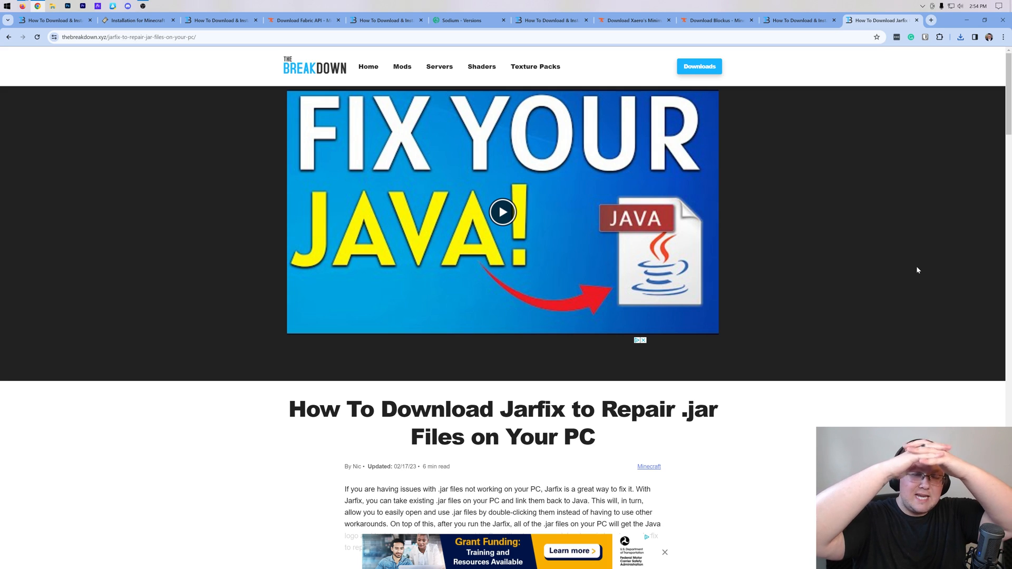
{"action": "left_click", "coordinate": [799, 20]}
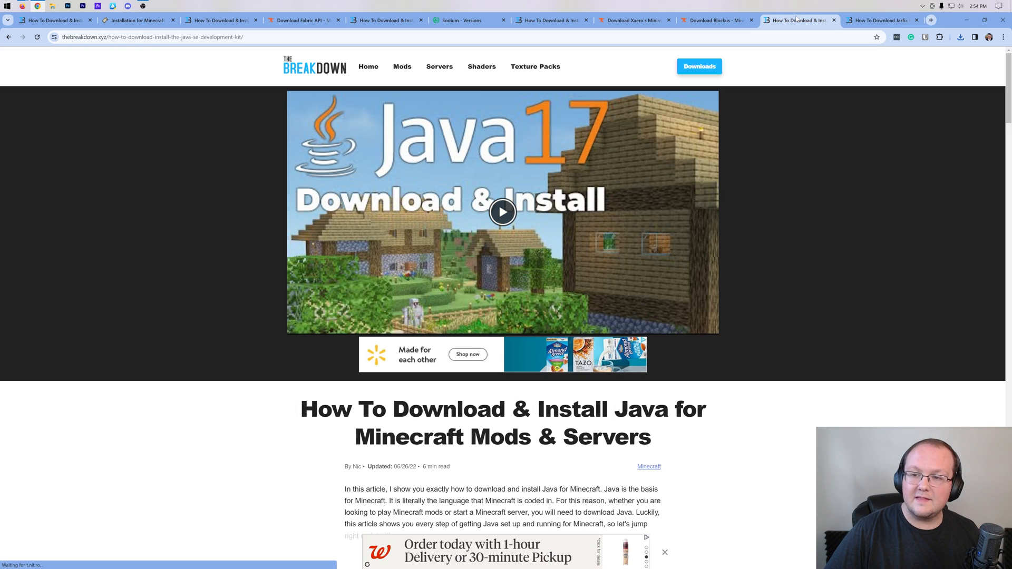
{"action": "left_click", "coordinate": [879, 20]}
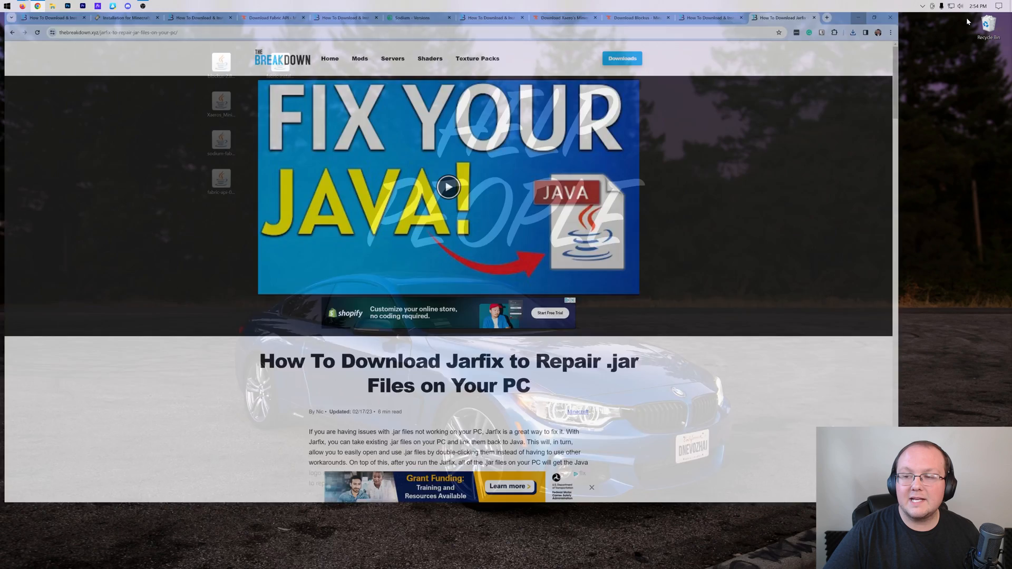
- Launch the Fabric installer file with Java via Open with
{"action": "right_click", "coordinate": [52, 36]}
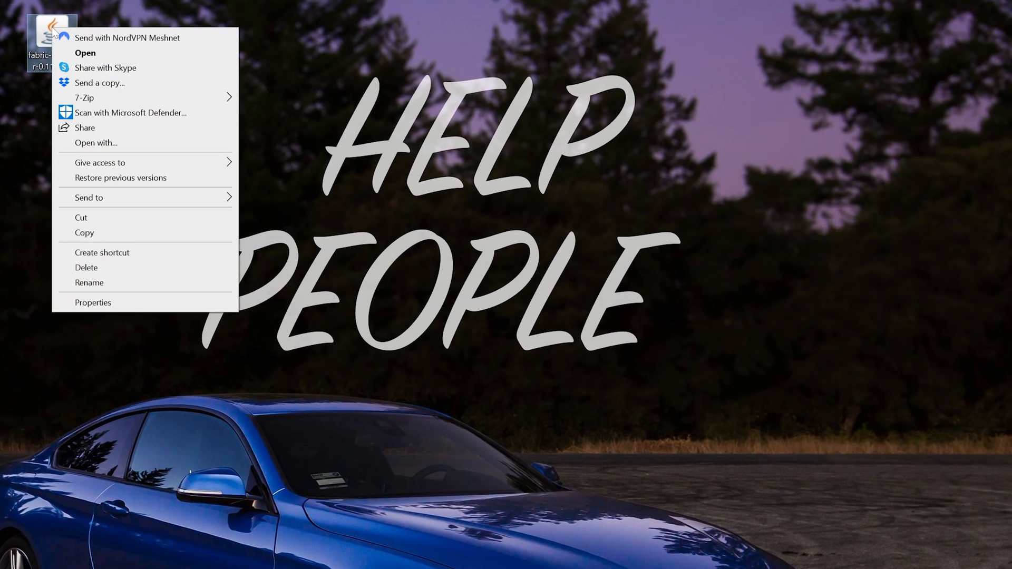
{"action": "left_click", "coordinate": [85, 53]}
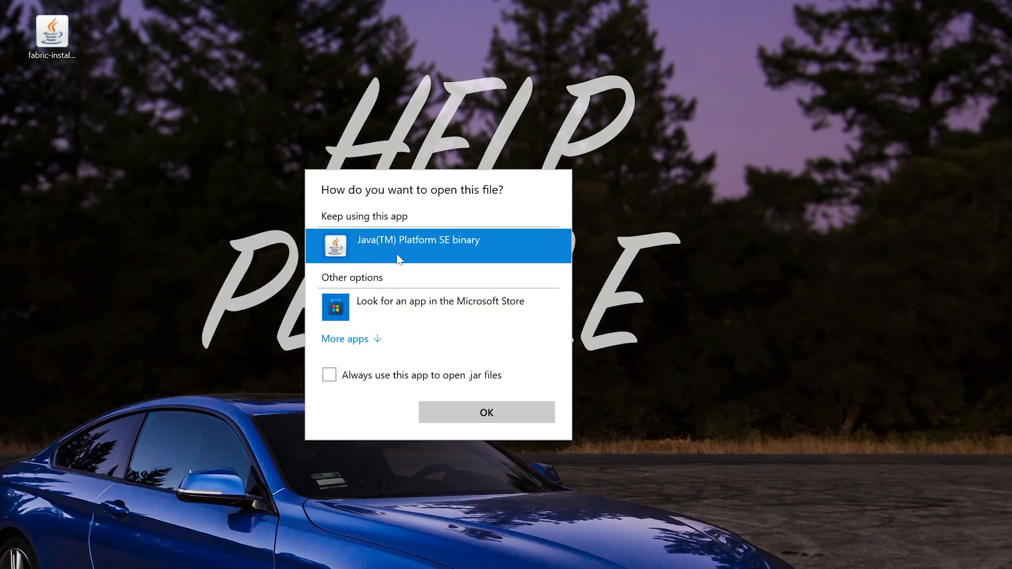
{"action": "left_click", "coordinate": [487, 412]}
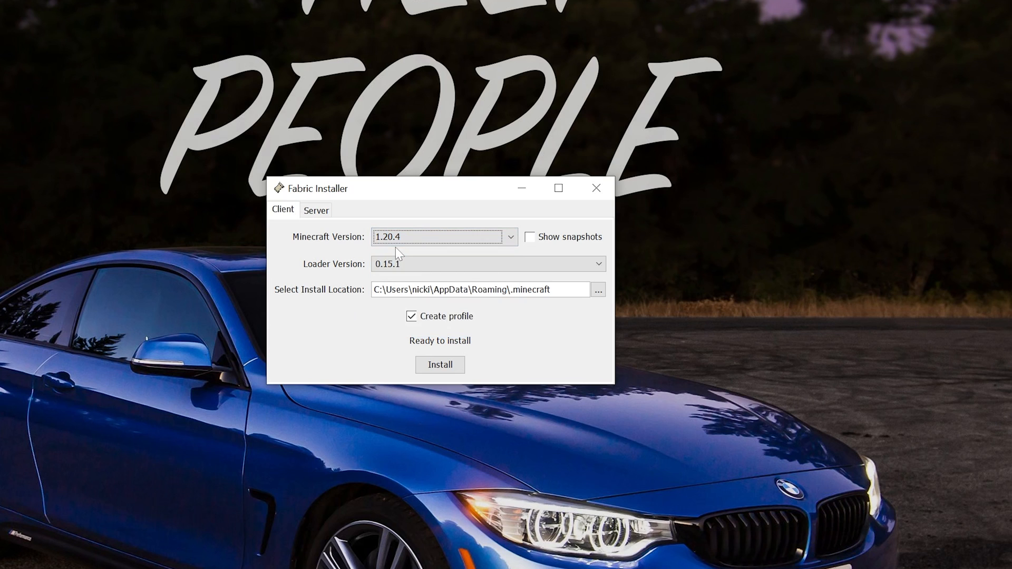
- Install Fabric Loader 0.15.1 for Minecraft 1.20.4 and dismiss the success message
{"action": "left_click", "coordinate": [440, 364]}
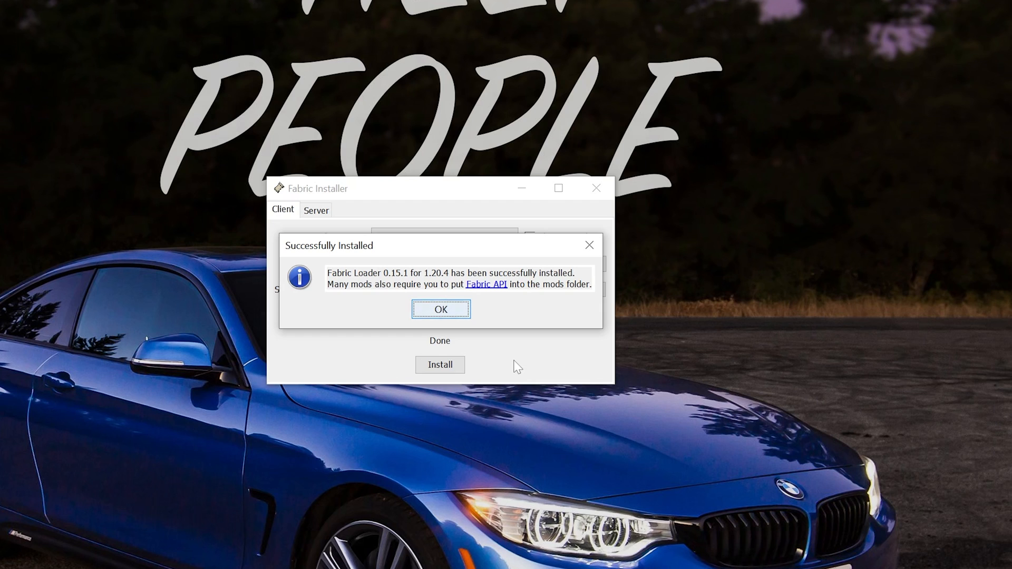
{"action": "left_click", "coordinate": [441, 309]}
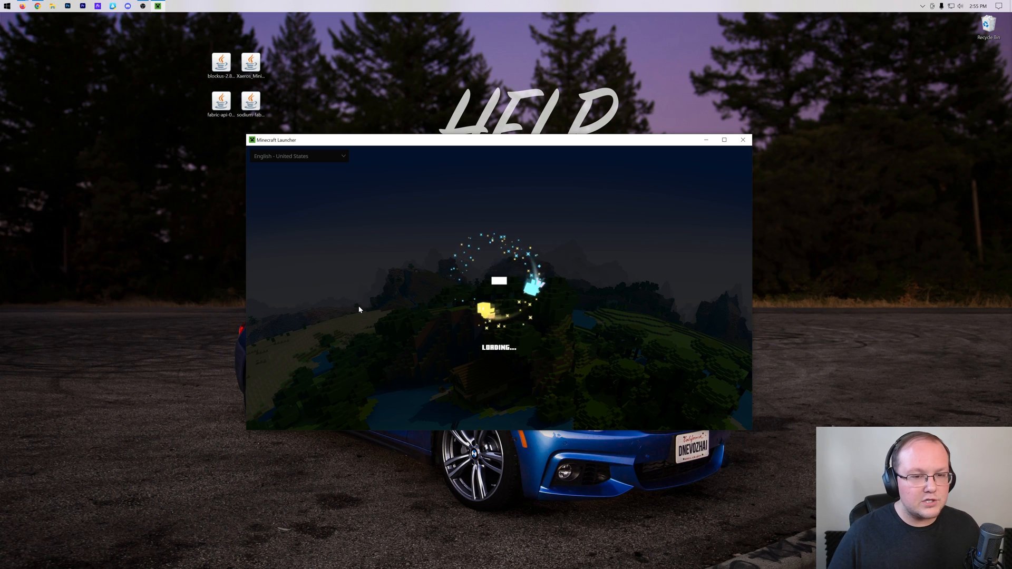
- Show the Installations list with fabric-loader-1.20.4 and begin a new installation
{"action": "left_click", "coordinate": [723, 140]}
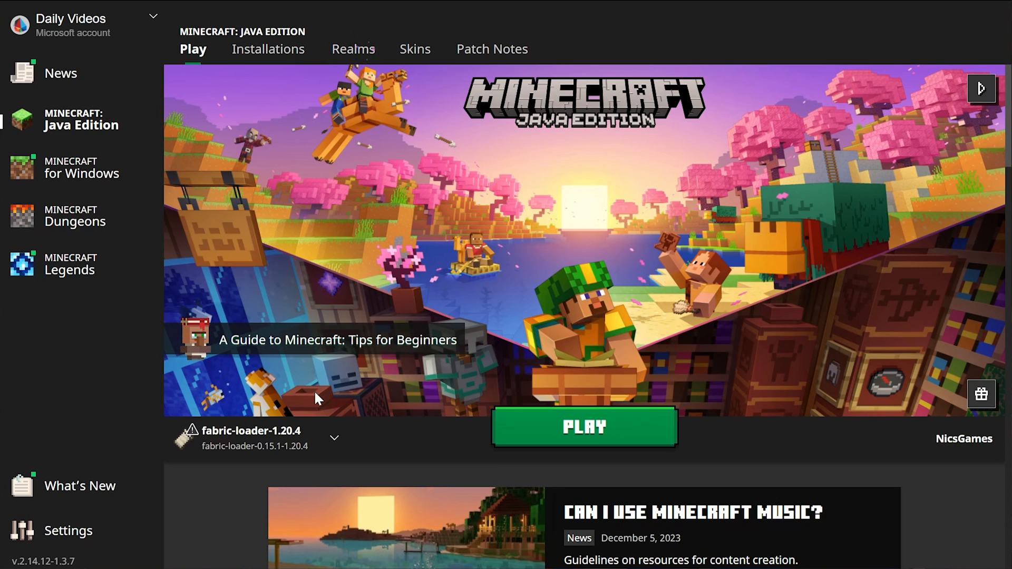
{"action": "left_click", "coordinate": [268, 49]}
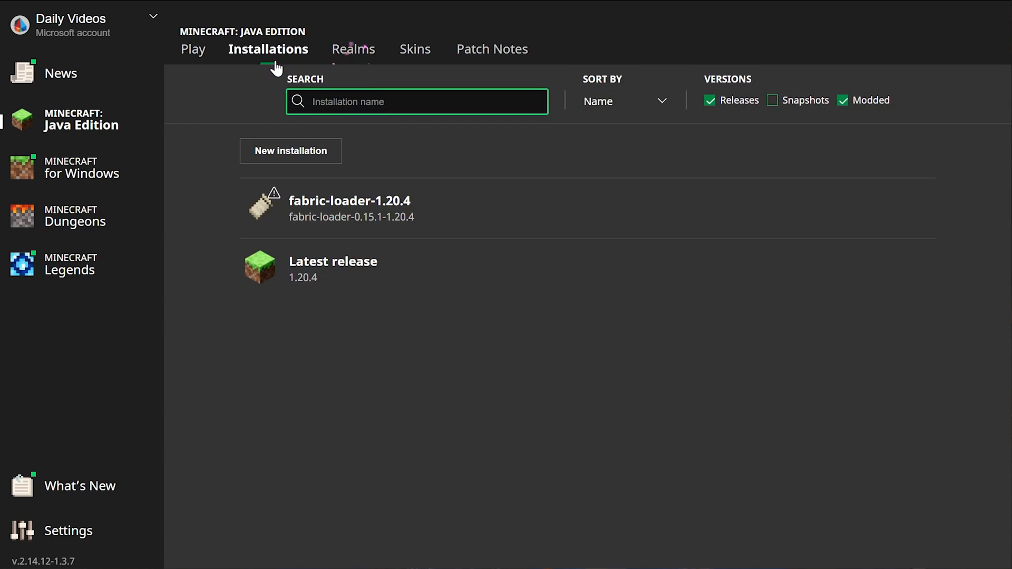
{"action": "left_click", "coordinate": [843, 100]}
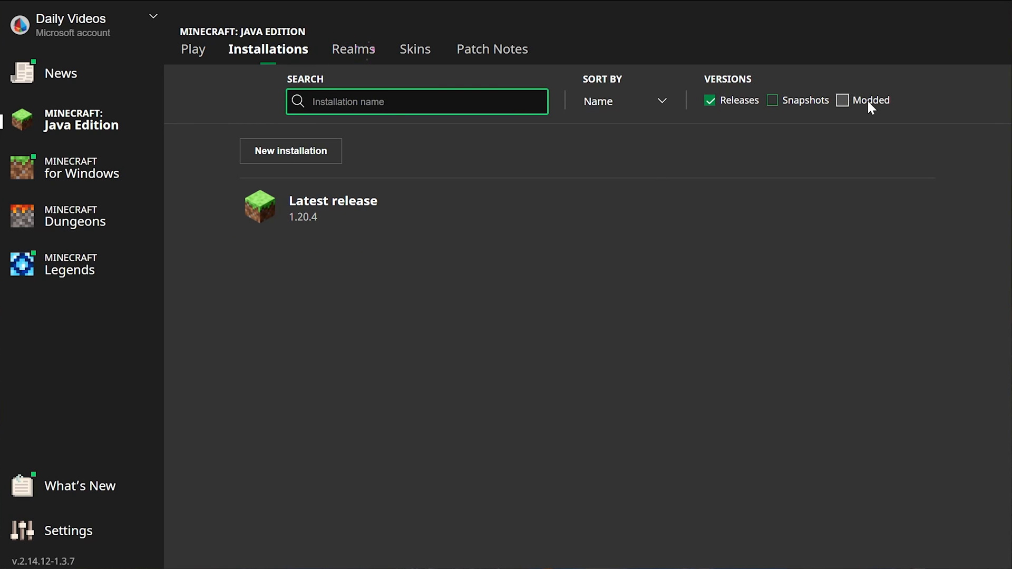
{"action": "left_click", "coordinate": [842, 100]}
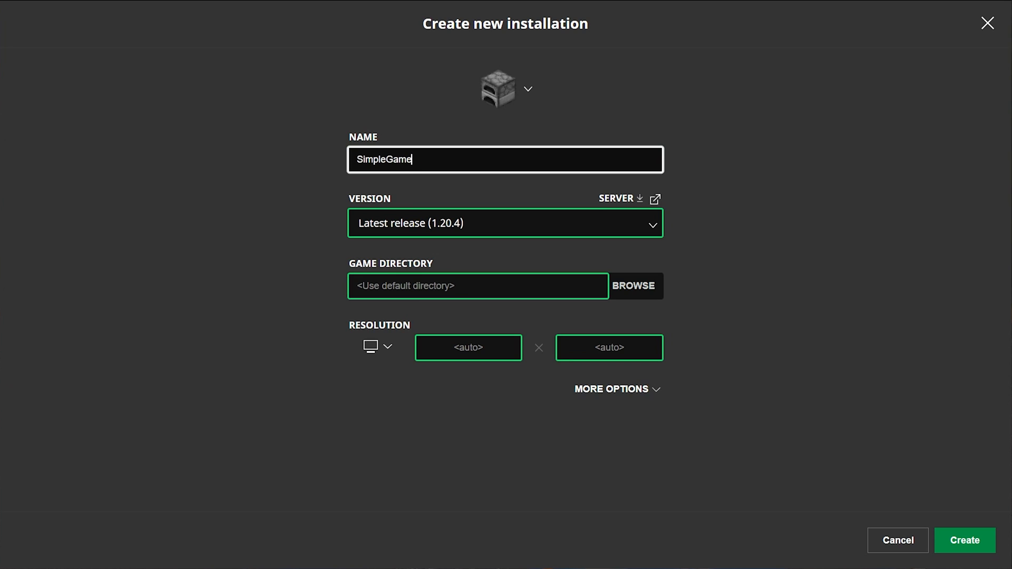
- Create the SimpleGameHosting.com installation on fabric-loader-0.15.1-1.20.4 at 2560×1440
{"action": "type", "text": "Hosting.com"}
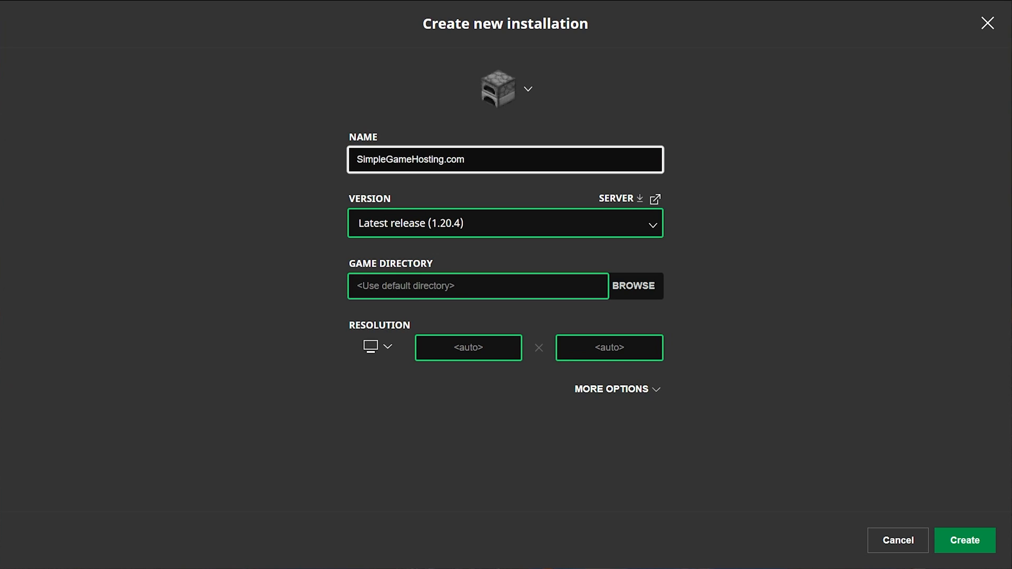
{"action": "left_click", "coordinate": [505, 222]}
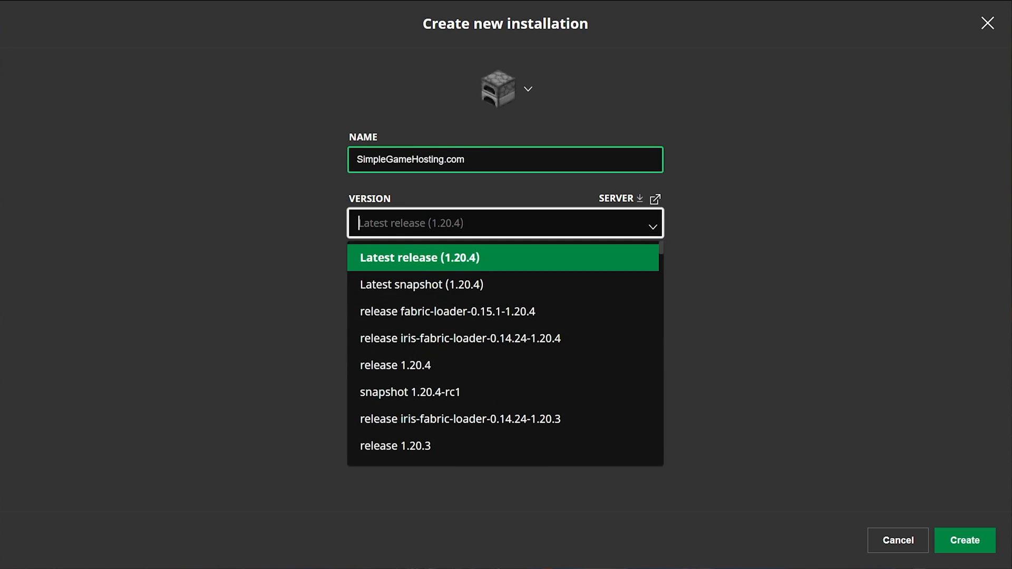
{"action": "mouse_move", "coordinate": [504, 316]}
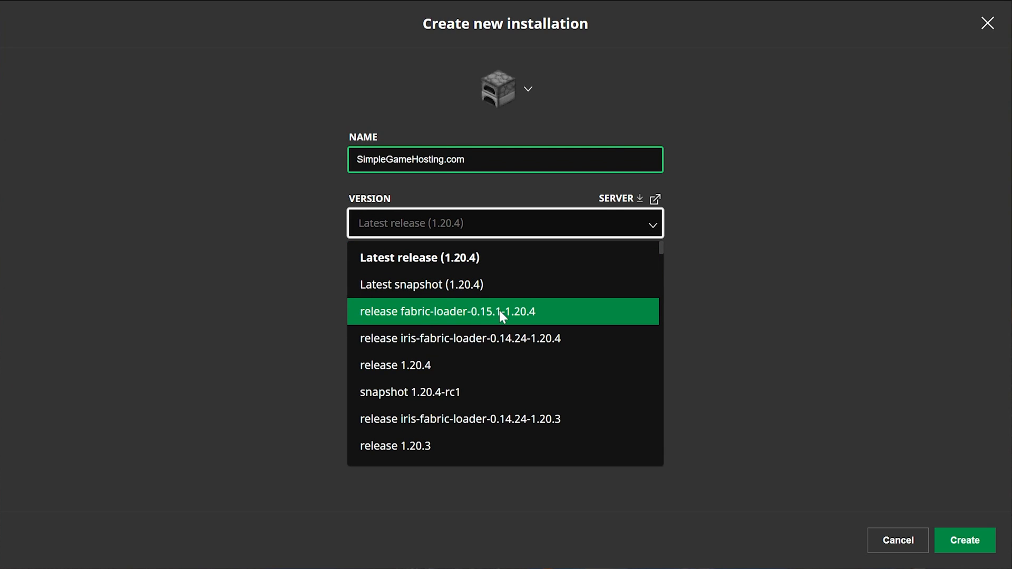
{"action": "mouse_move", "coordinate": [387, 325]}
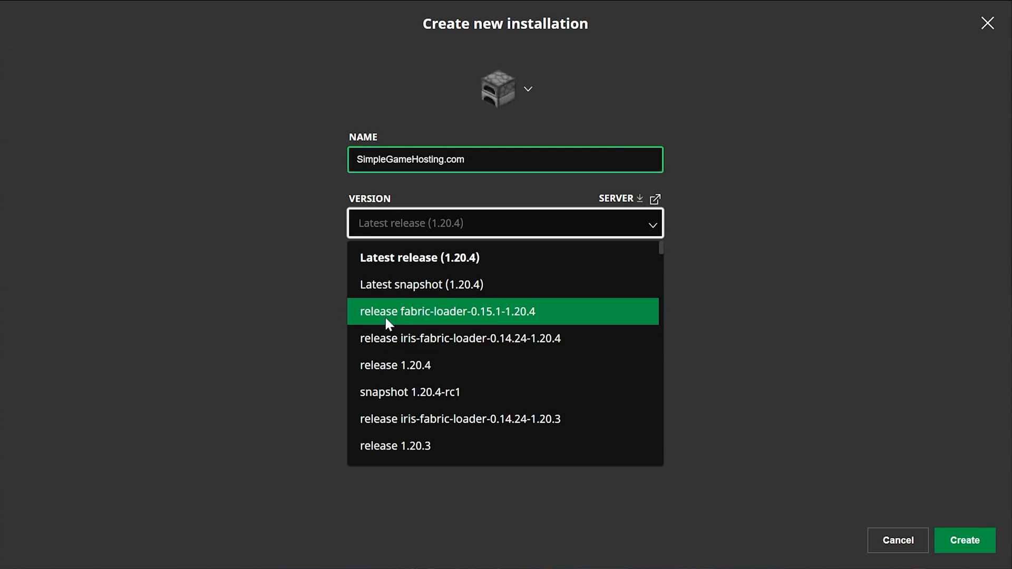
{"action": "mouse_move", "coordinate": [542, 322]}
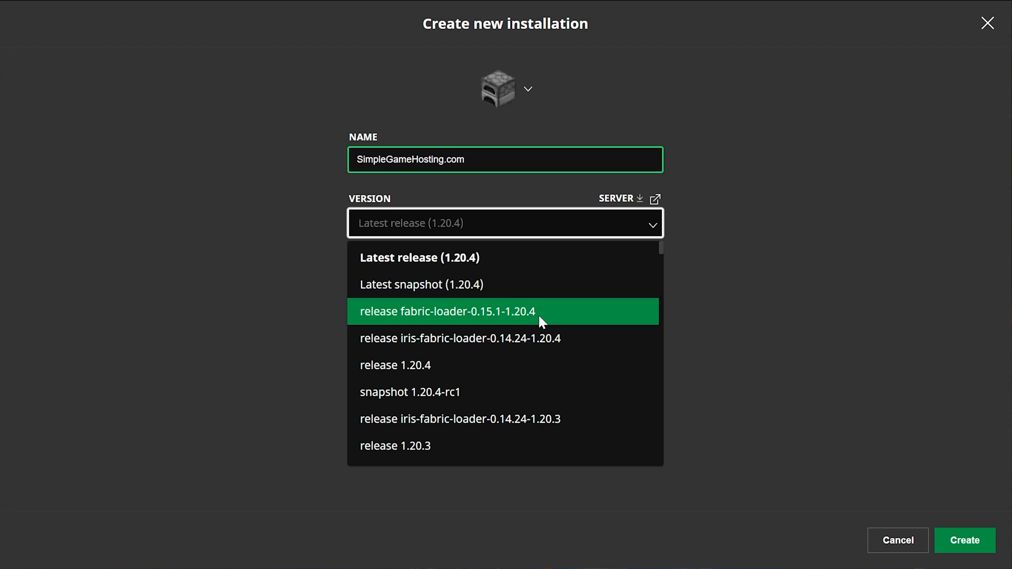
{"action": "left_click", "coordinate": [447, 312]}
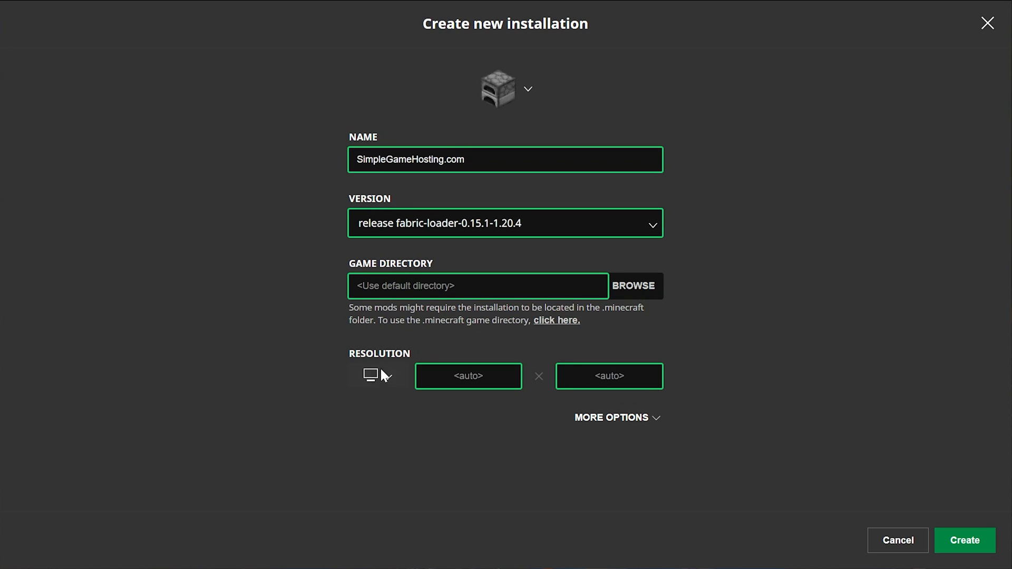
{"action": "left_click", "coordinate": [389, 376]}
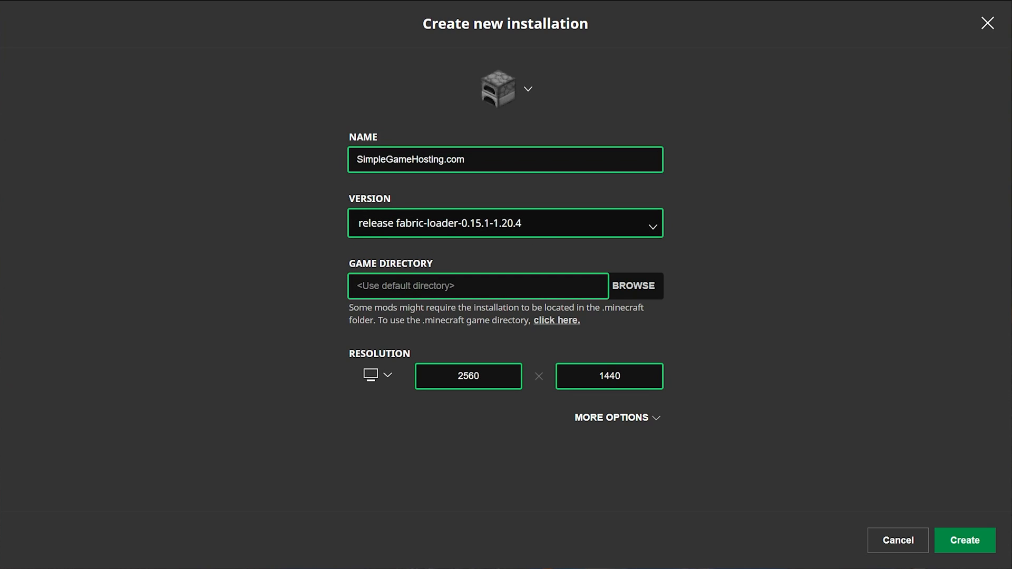
{"action": "left_click", "coordinate": [965, 540]}
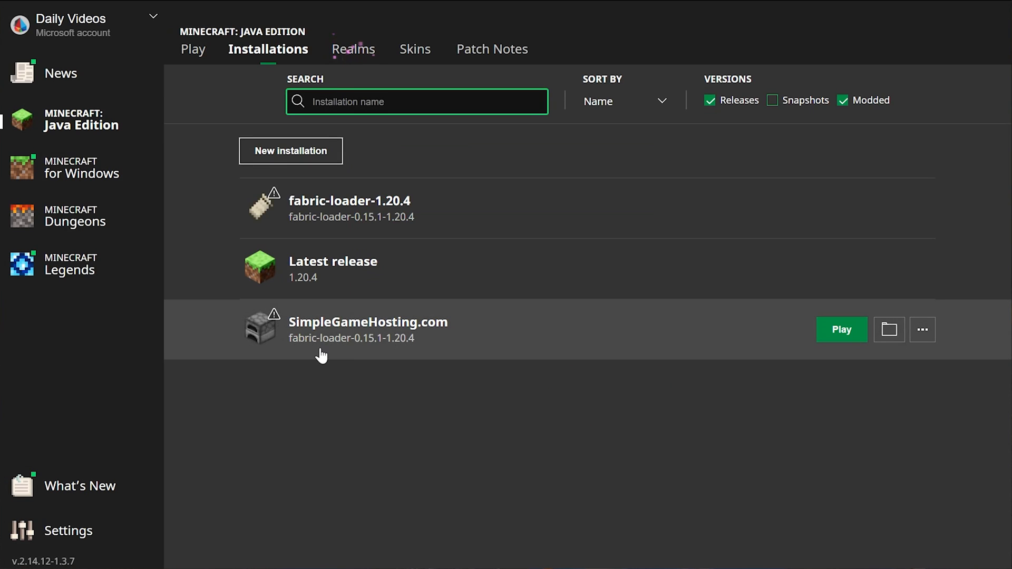
{"action": "mouse_move", "coordinate": [451, 430]}
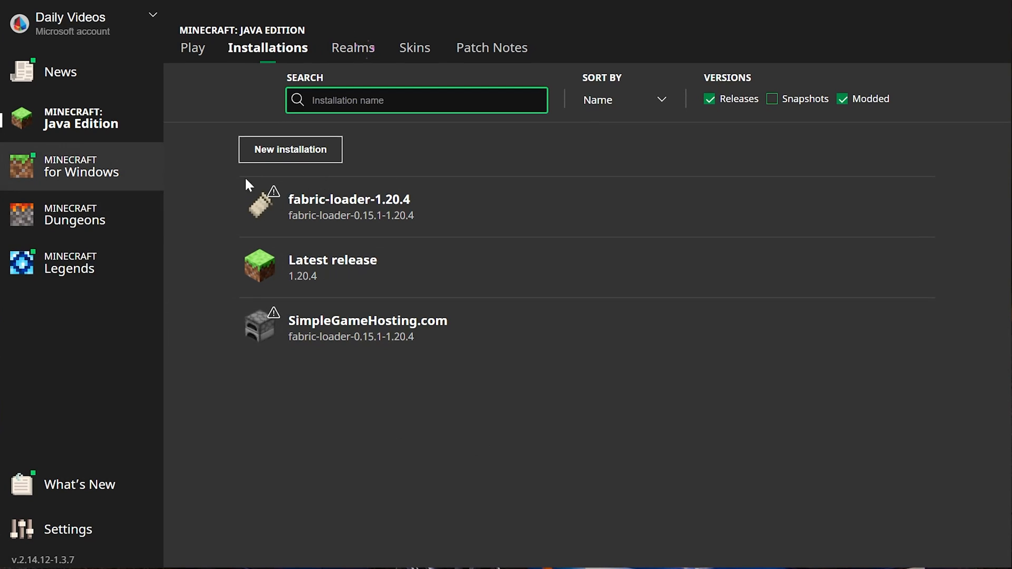
{"action": "mouse_move", "coordinate": [592, 224]}
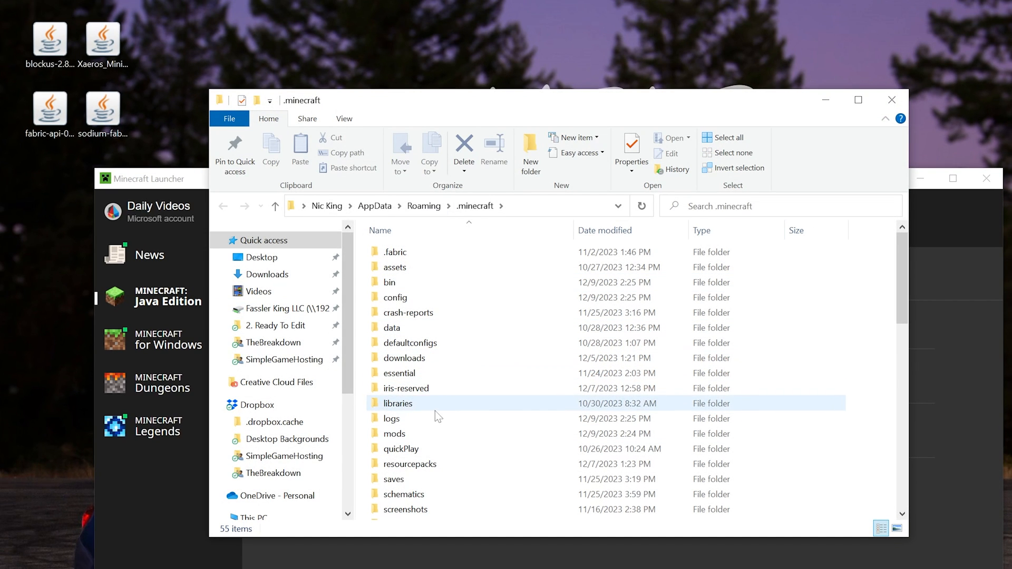
- Delete the old mods folder in .minecraft, create a new one named mods and enter it
{"action": "left_click", "coordinate": [394, 433]}
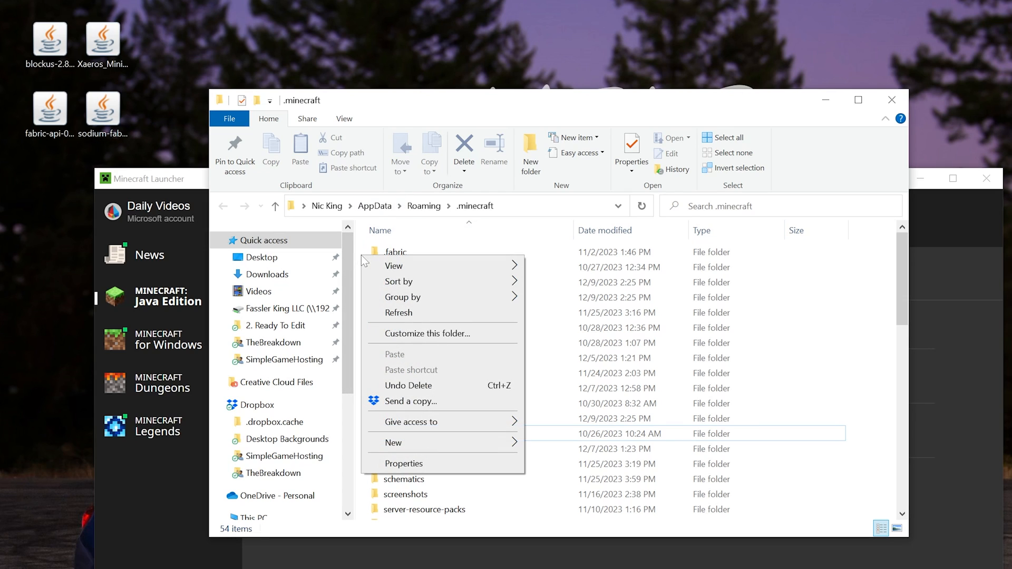
{"action": "left_click", "coordinate": [393, 442]}
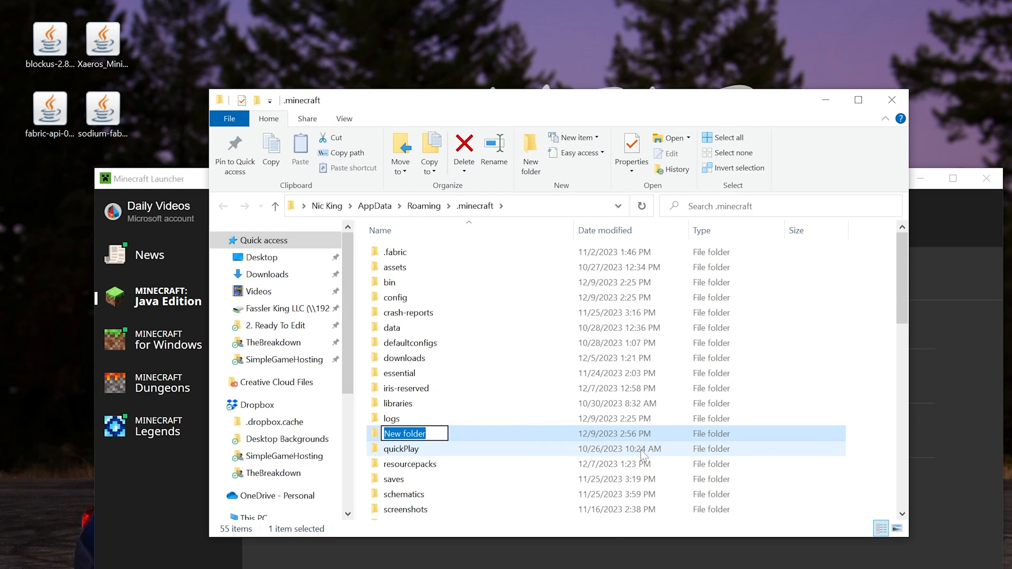
{"action": "type", "text": "mods"}
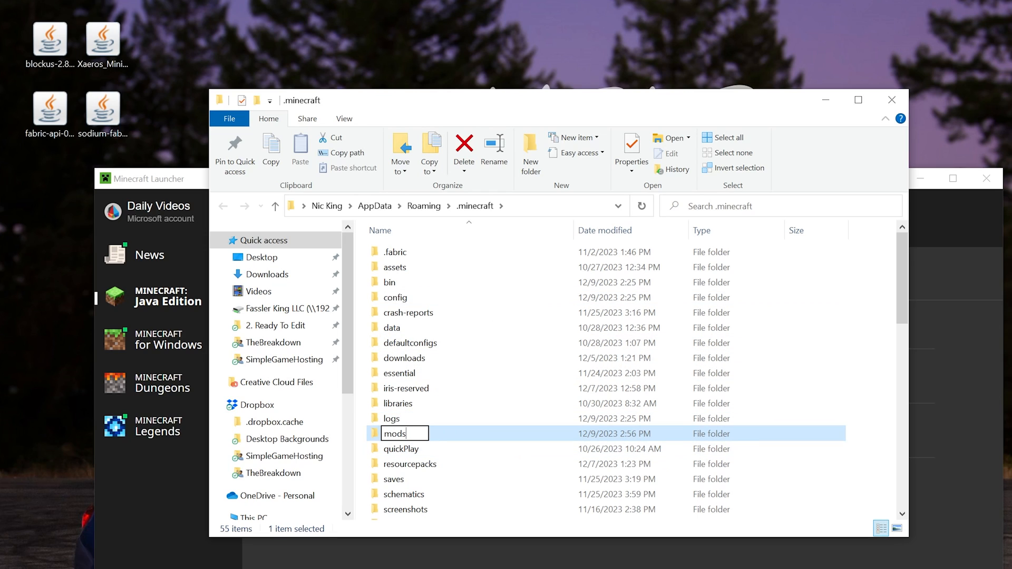
{"action": "double_click", "coordinate": [395, 434]}
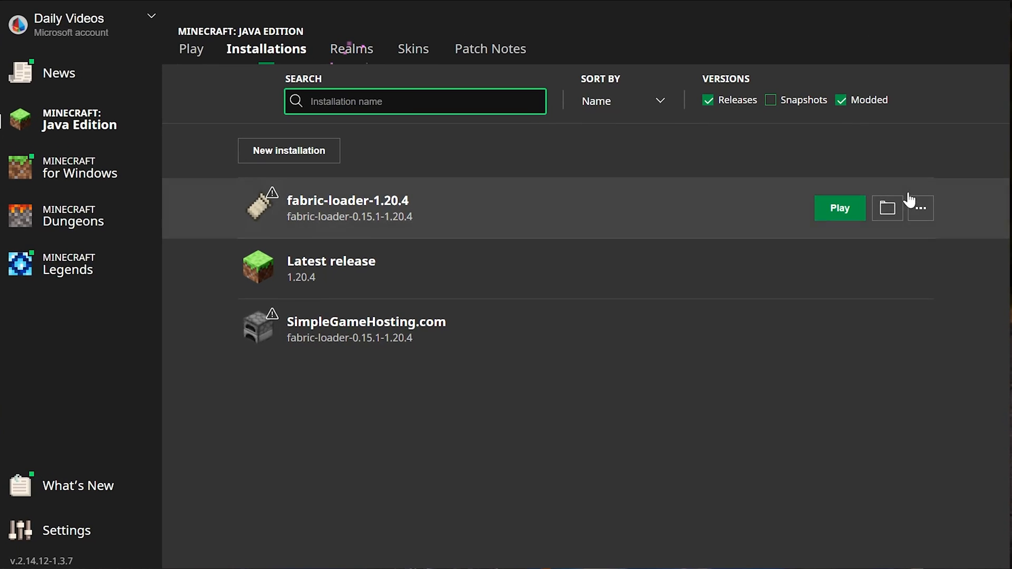
- Launch fabric-loader-1.20.4, accept the modded warning and start a new singleplayer world
{"action": "left_click", "coordinate": [839, 207]}
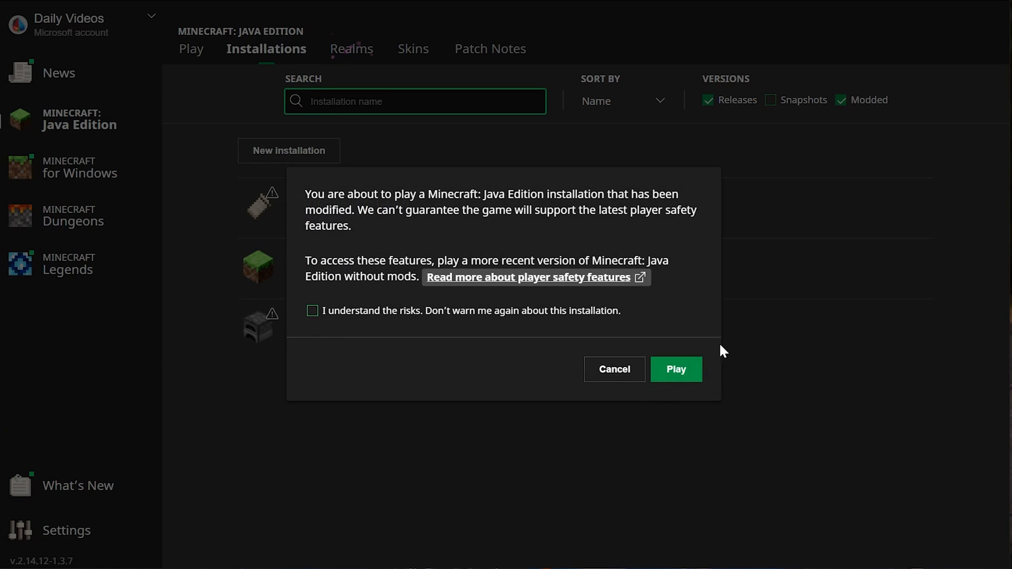
{"action": "left_click", "coordinate": [675, 369]}
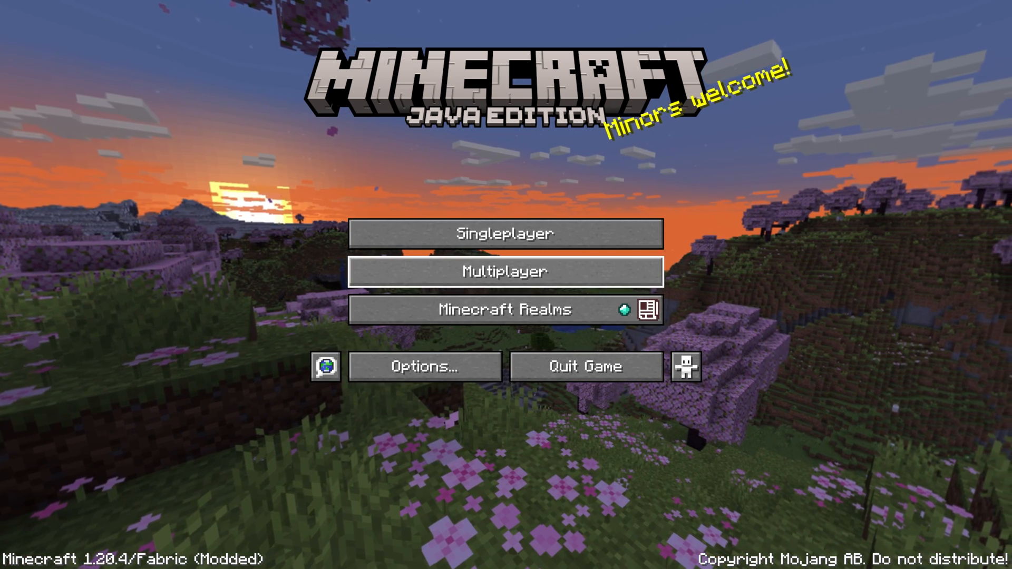
{"action": "left_click", "coordinate": [505, 233]}
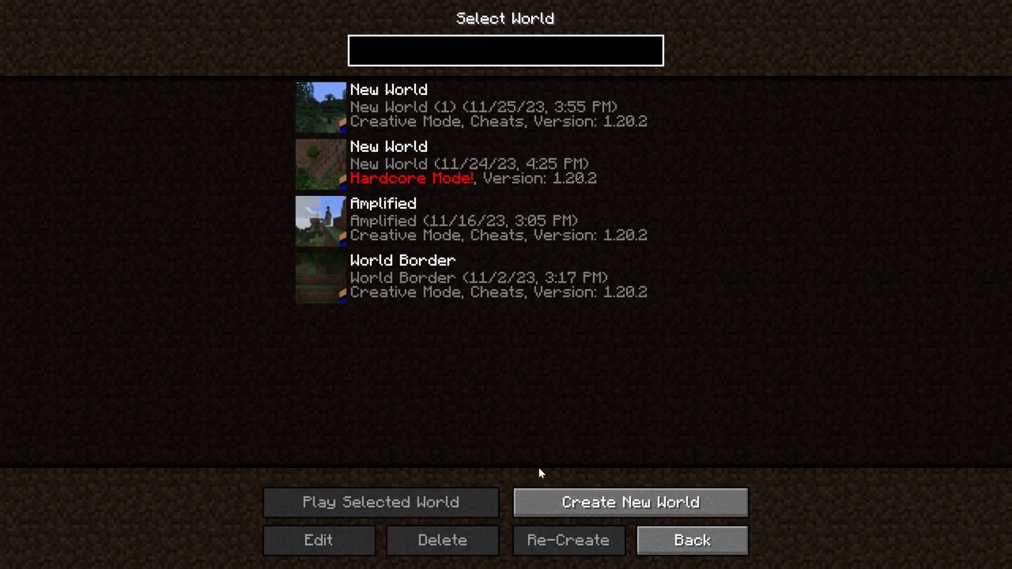
{"action": "left_click", "coordinate": [628, 502]}
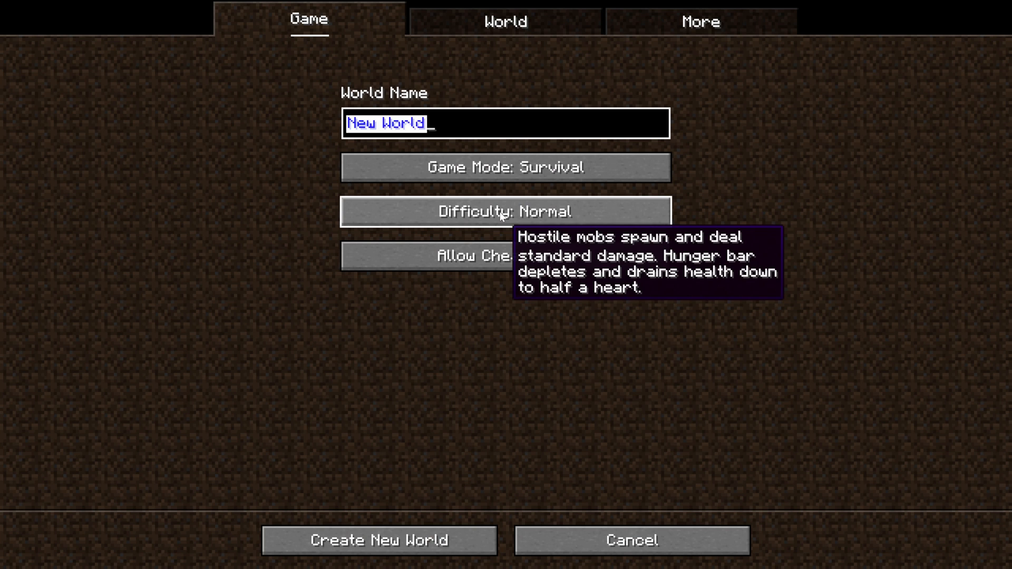
- Name the world SimpleGameHosting and generate it in Creative mode
{"action": "type", "text": "SimpleGameHosting.com"}
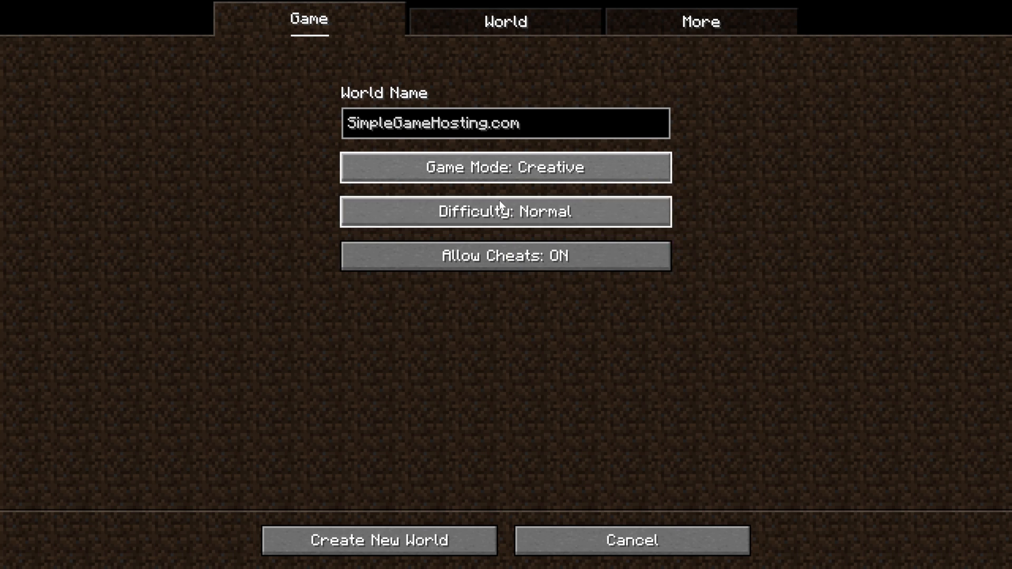
{"action": "left_click", "coordinate": [380, 539]}
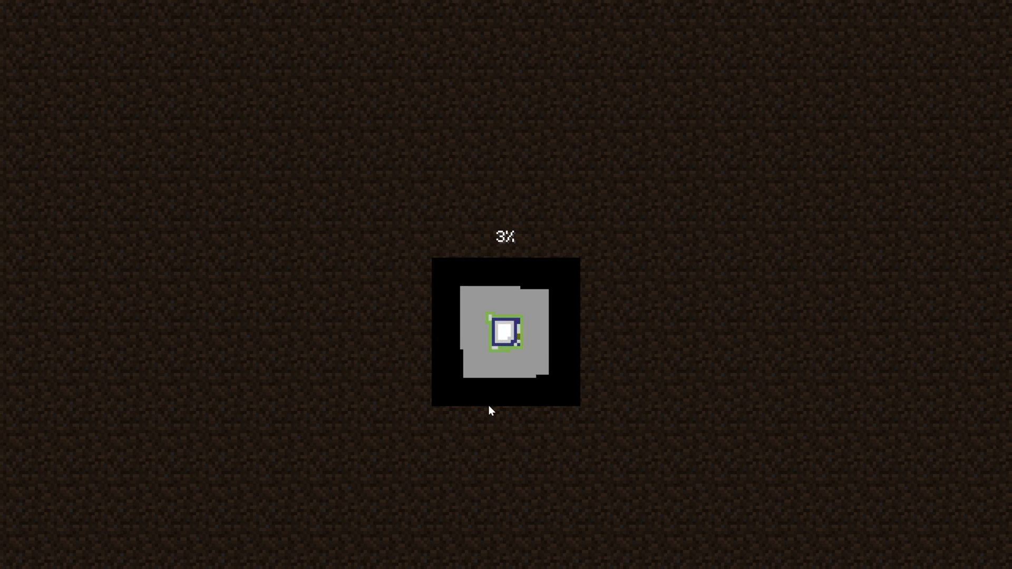
- View Sodium's General video settings, return to the world and bring up the Creative inventory
{"action": "left_click", "coordinate": [505, 329]}
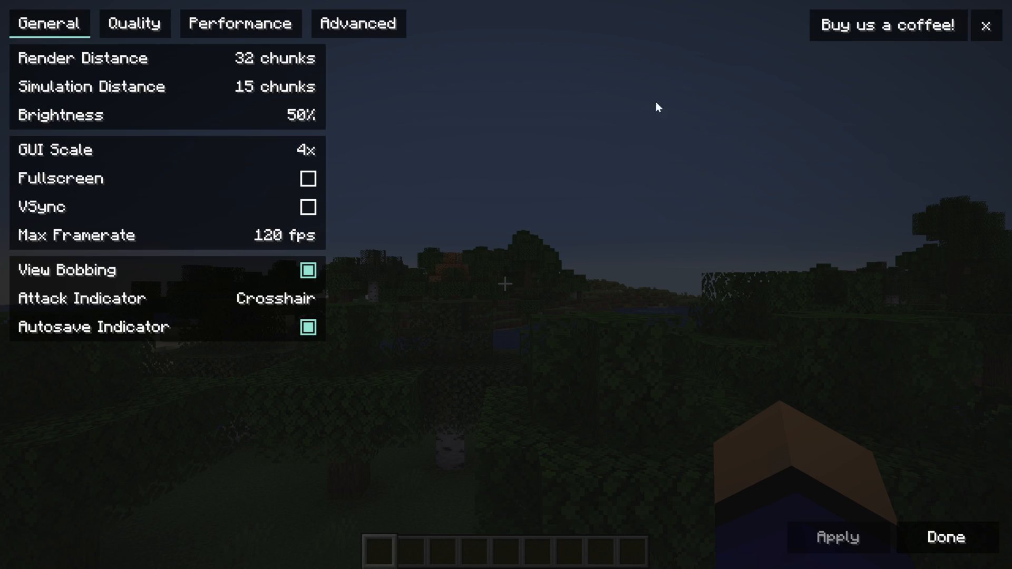
{"action": "mouse_move", "coordinate": [271, 396]}
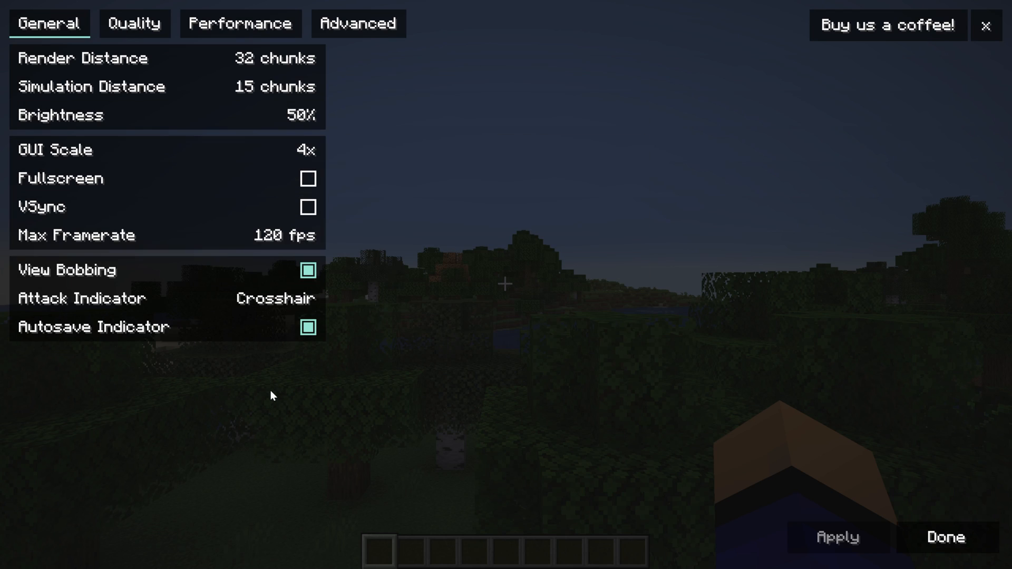
{"action": "left_click", "coordinate": [945, 536]}
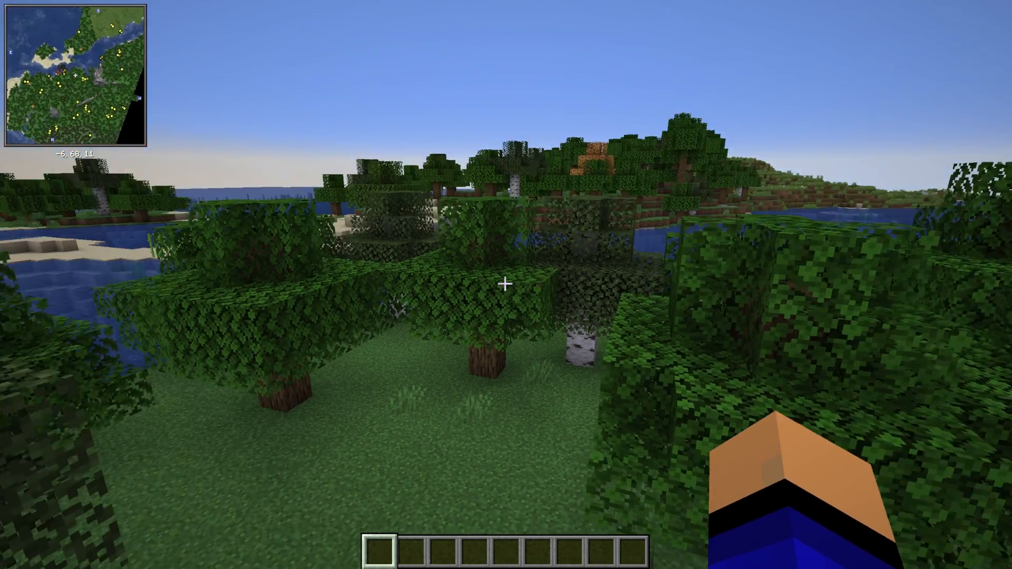
{"action": "key", "text": "e"}
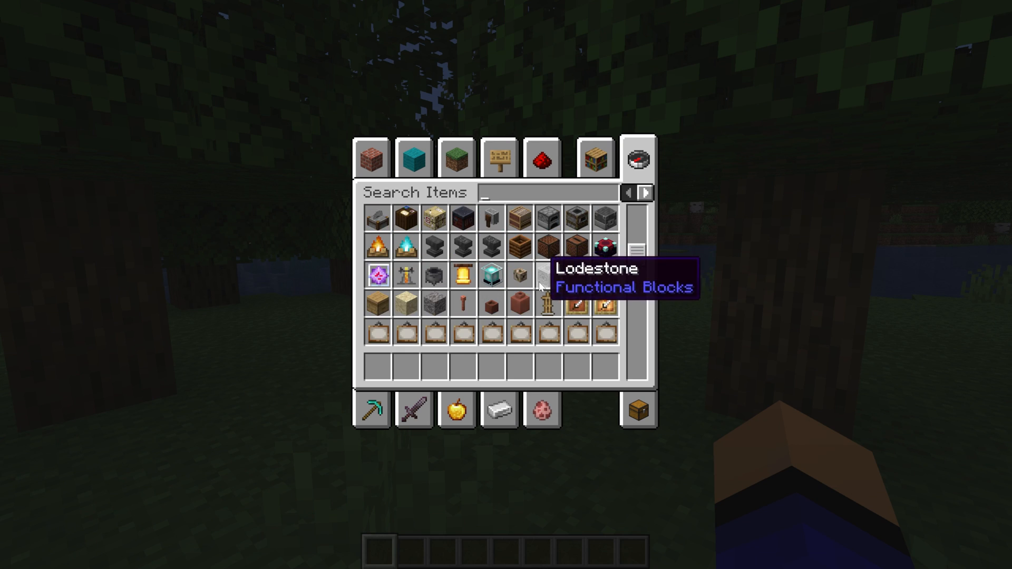
- Scroll to the Blockus building blocks and take one into the hotbar for placing
{"action": "scroll", "scroll_direction": "down", "scroll_amount": 3}
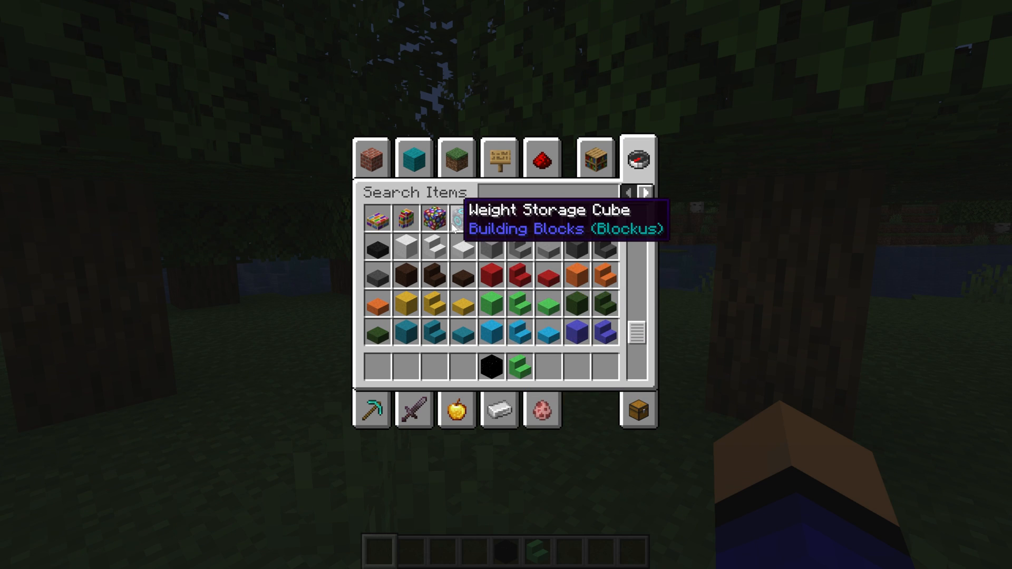
{"action": "left_click", "coordinate": [456, 217]}
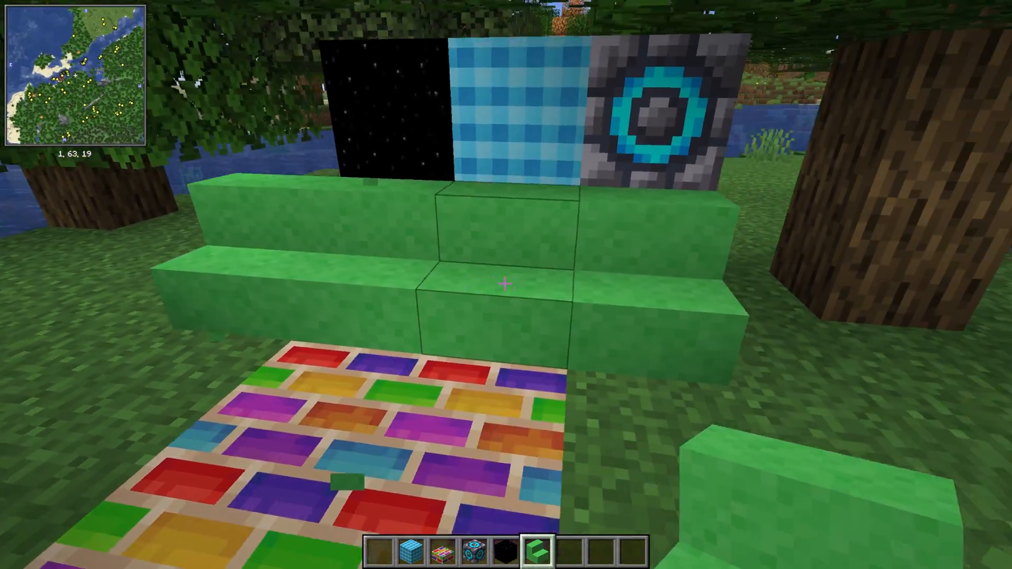
{"action": "mouse_move", "coordinate": [506, 285]}
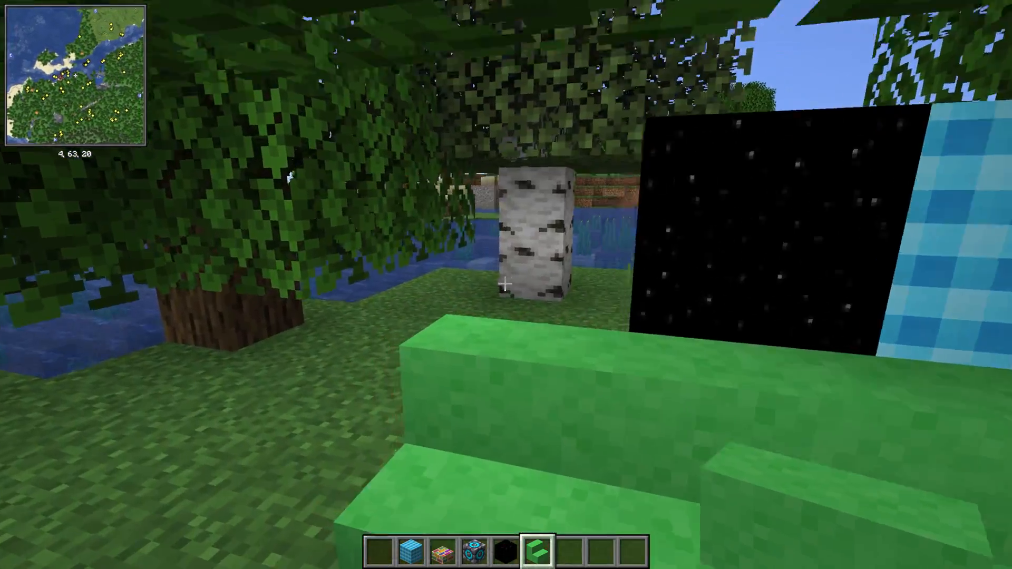